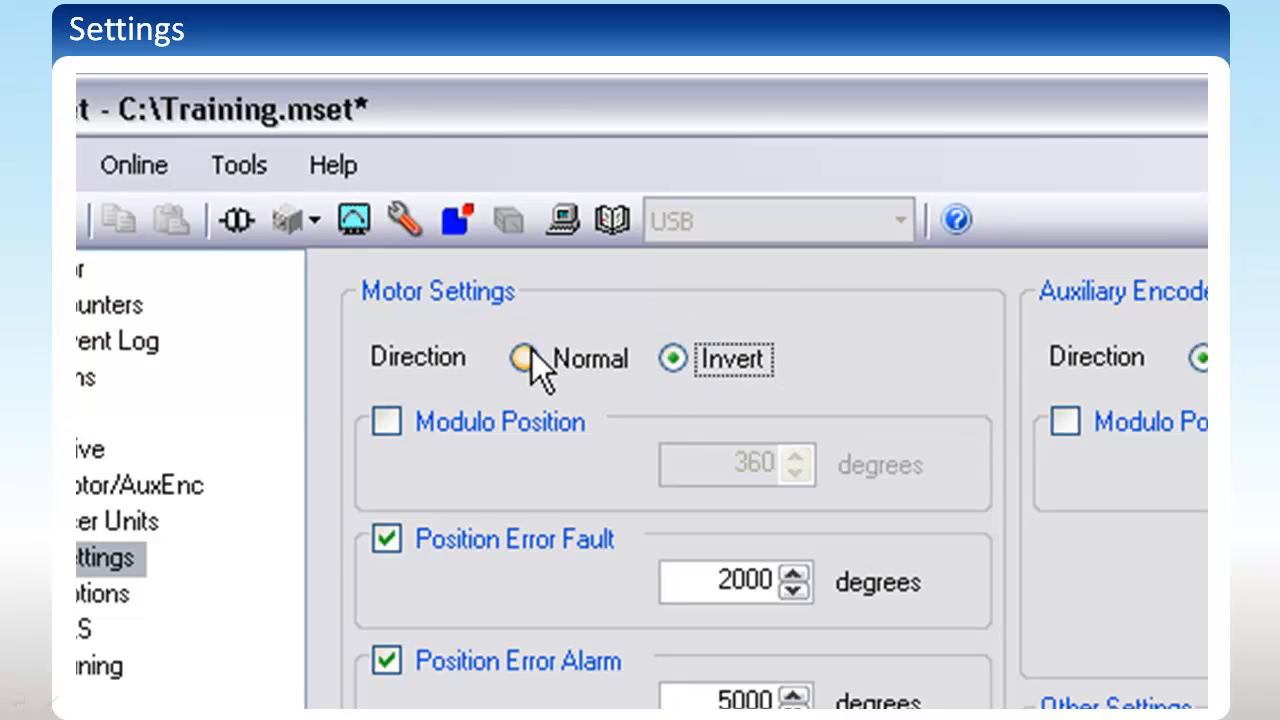
- Select Normal as the motor Direction under Motor Settings
{"action": "left_click", "coordinate": [522, 358]}
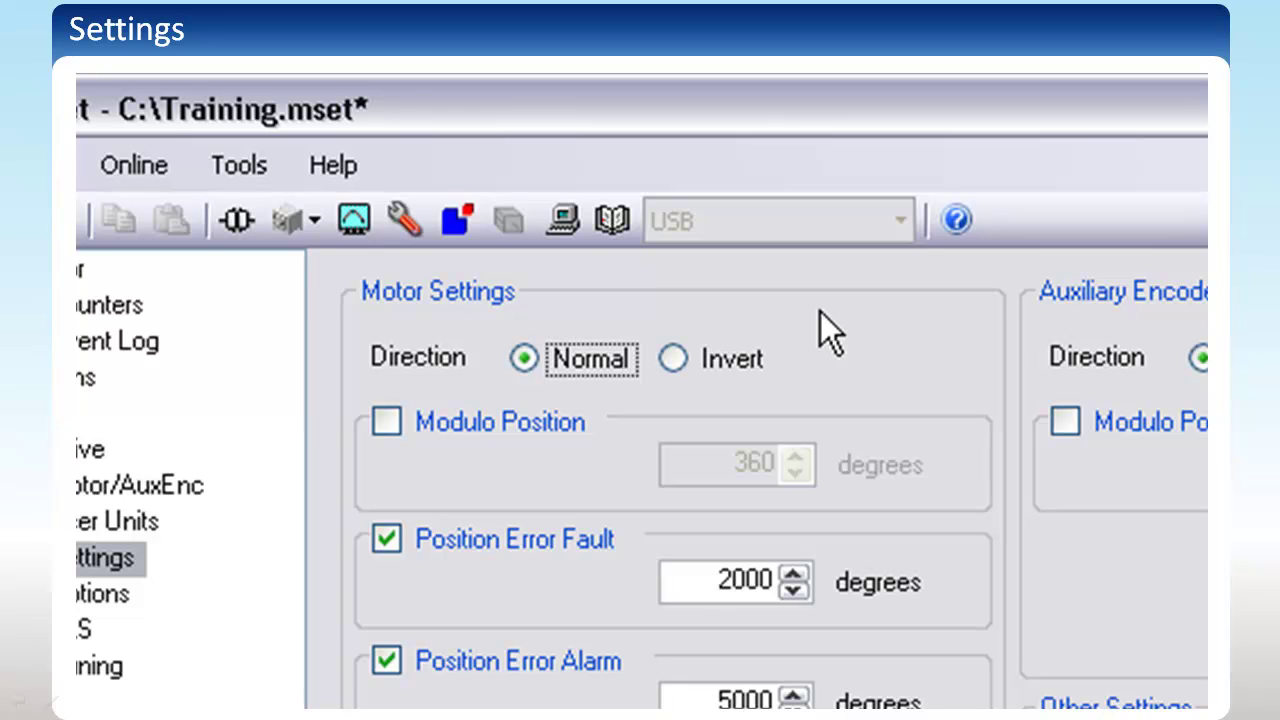
{"action": "scroll", "scroll_direction": "up", "scroll_amount": 3}
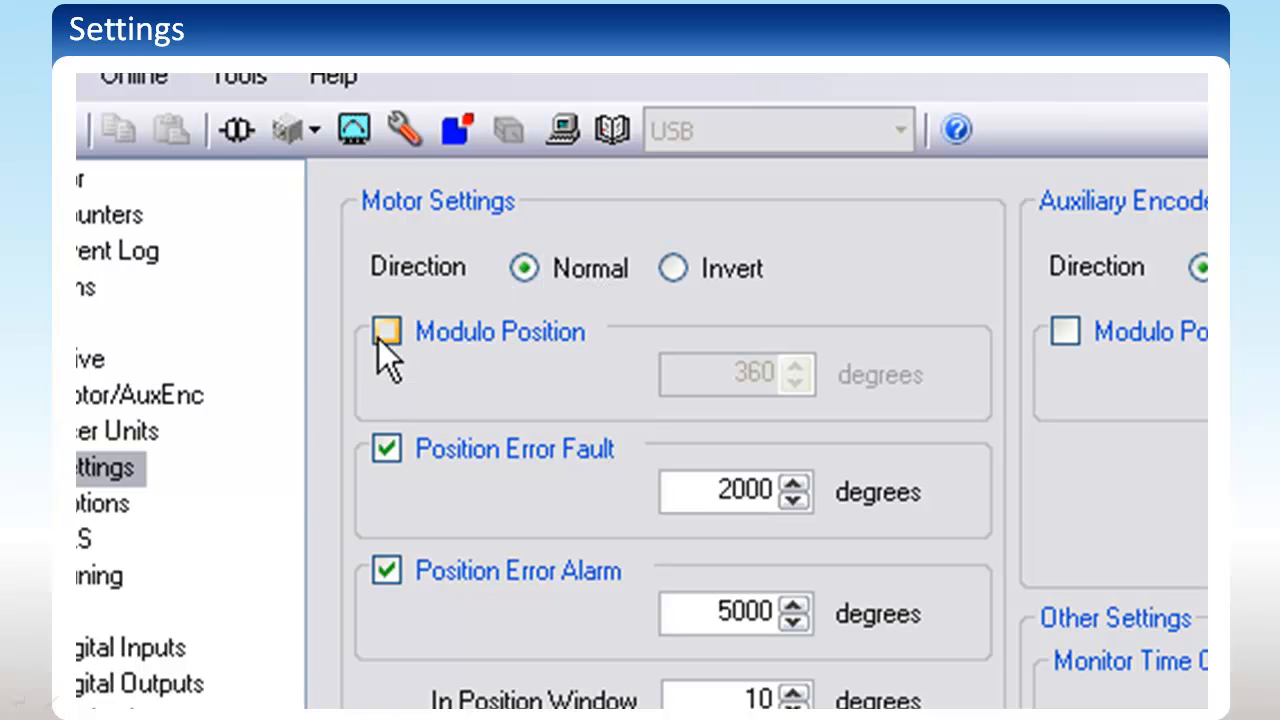
- Enable Modulo Position for the motor, keeping 360 degrees
{"action": "left_click", "coordinate": [384, 332]}
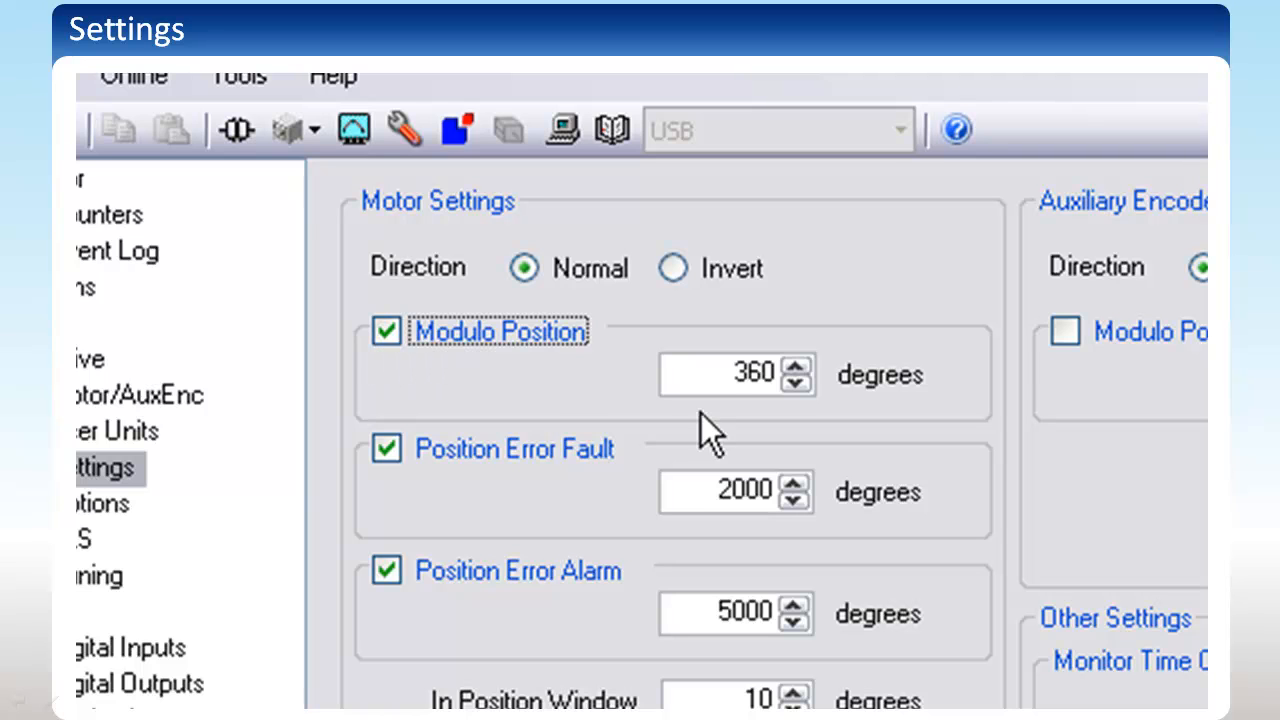
{"action": "mouse_move", "coordinate": [700, 384]}
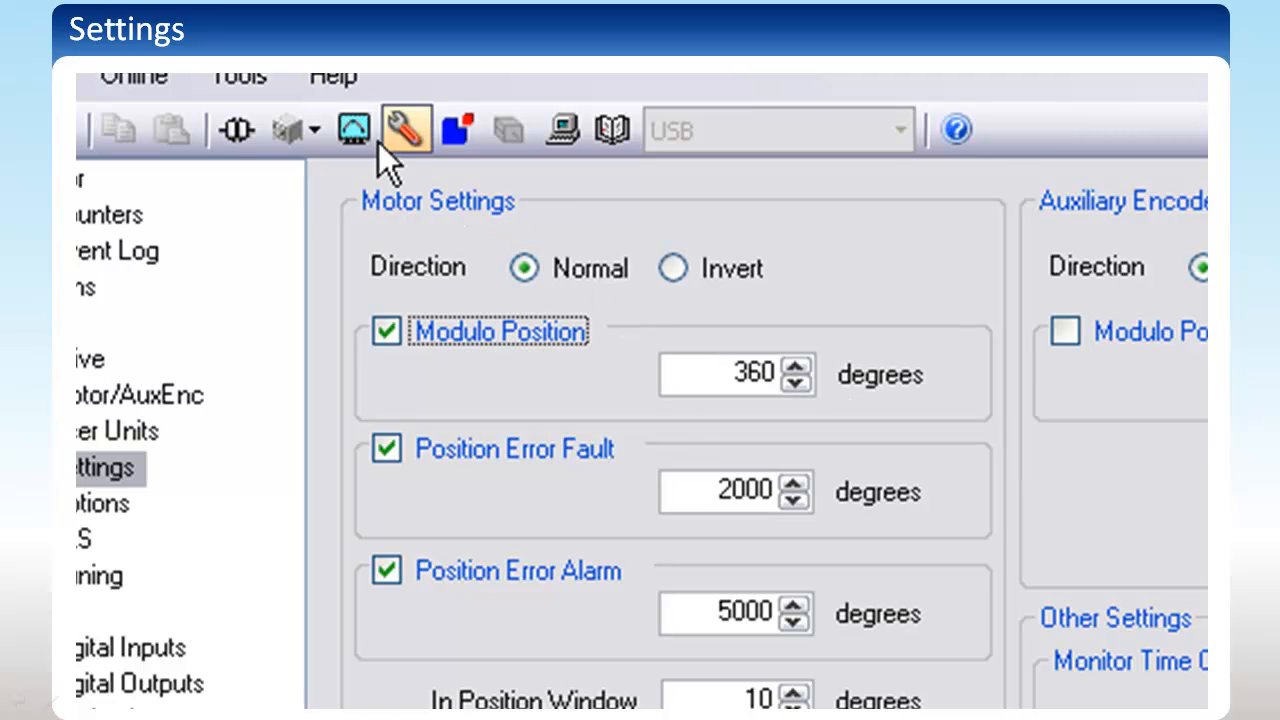
{"action": "mouse_move", "coordinate": [352, 128]}
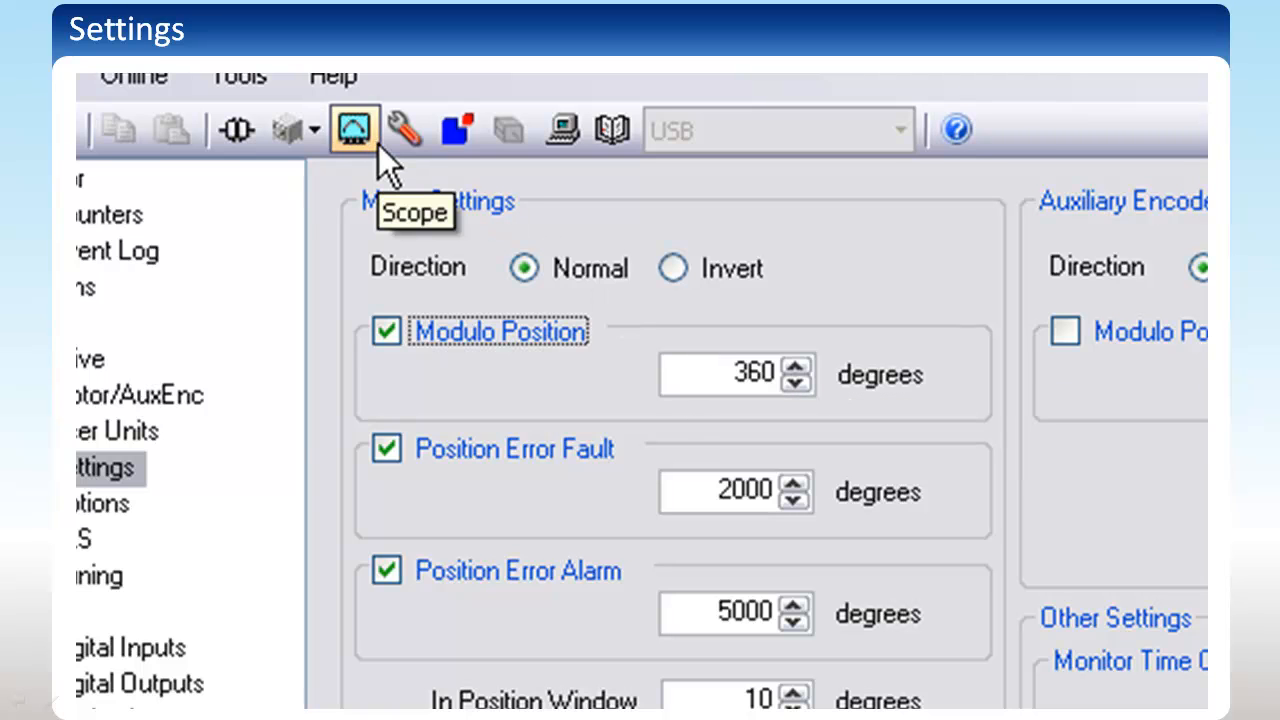
- Show actual motor position on the Scope with Modulo Position off so it keeps climbing
{"action": "left_click", "coordinate": [352, 128]}
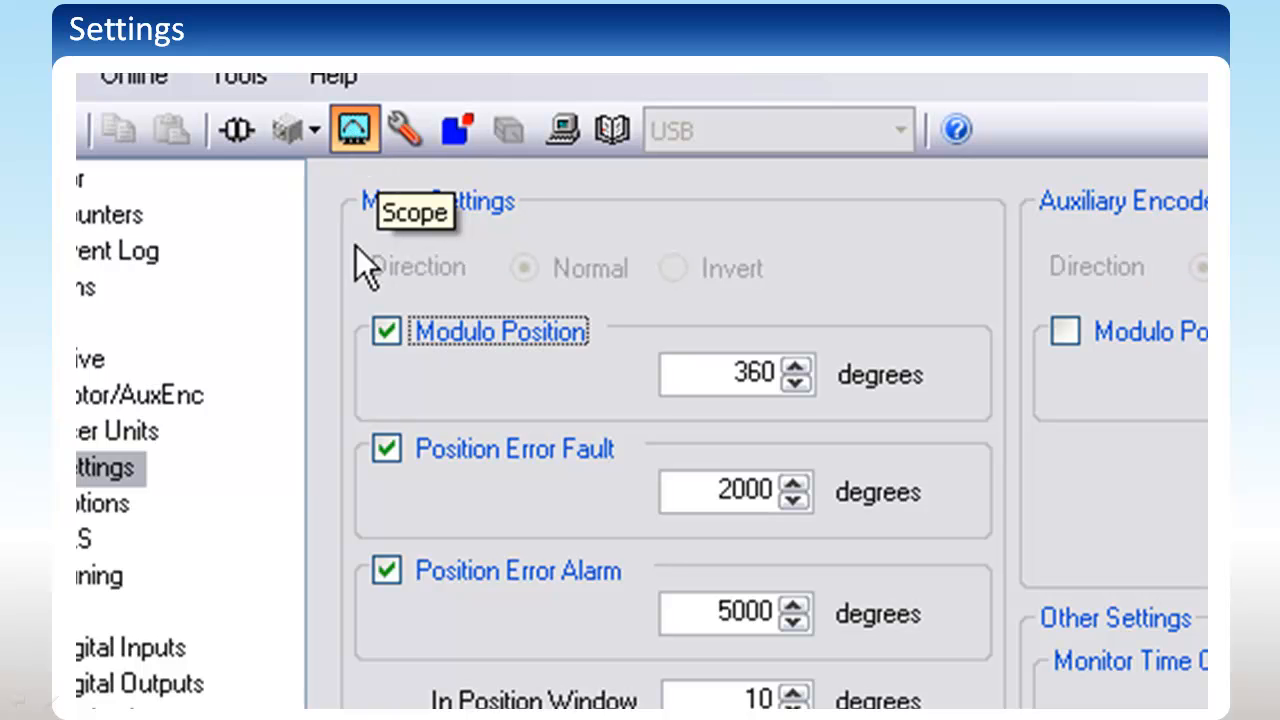
{"action": "left_click", "coordinate": [354, 128]}
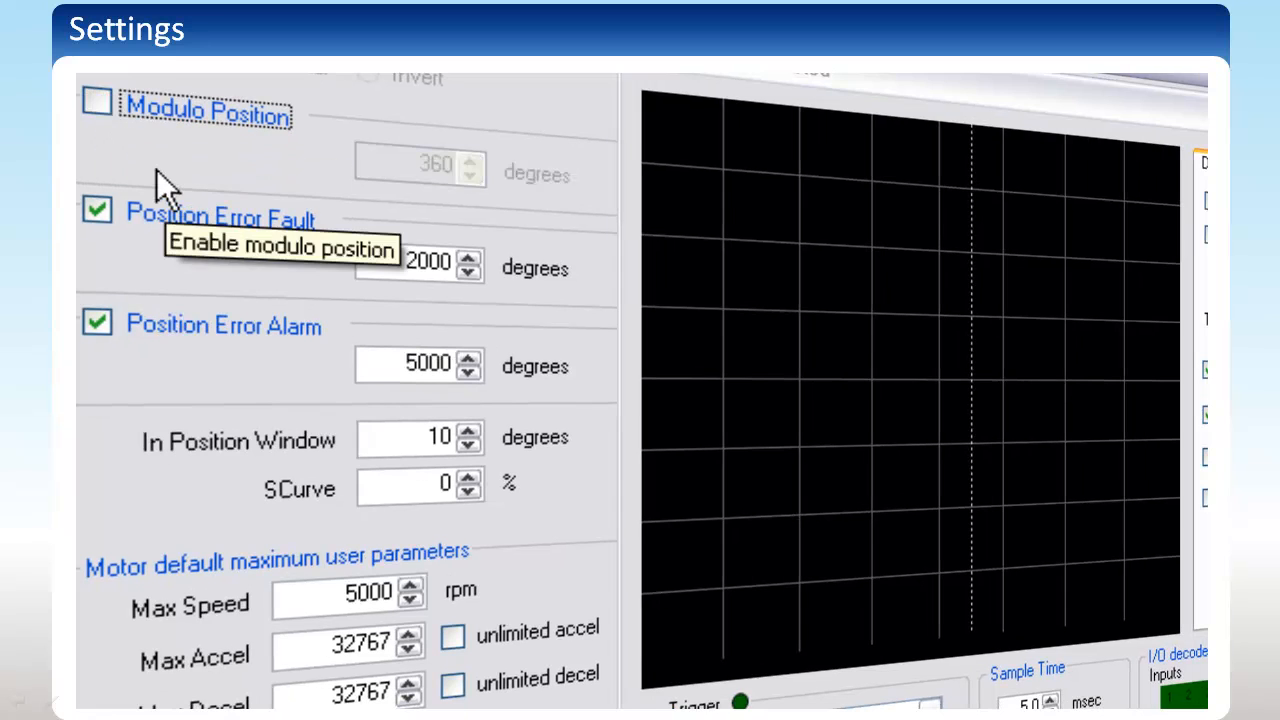
{"action": "mouse_move", "coordinate": [1204, 418]}
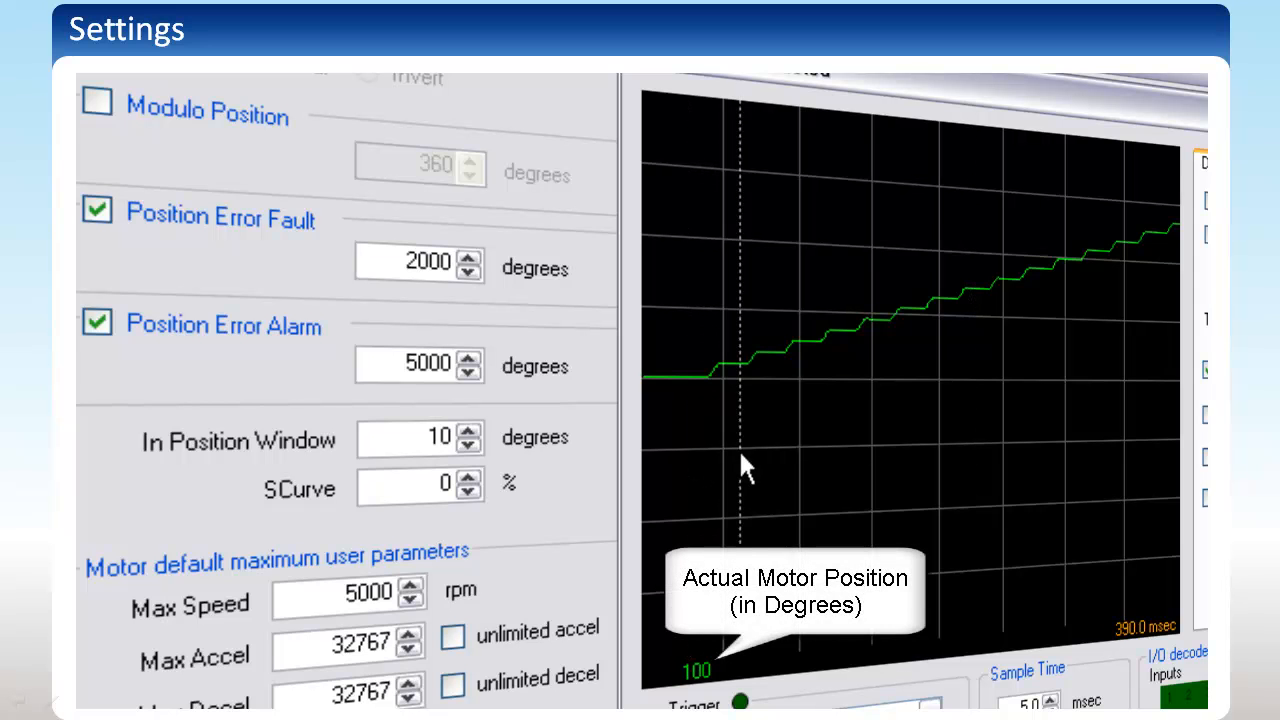
{"action": "mouse_move", "coordinate": [996, 436]}
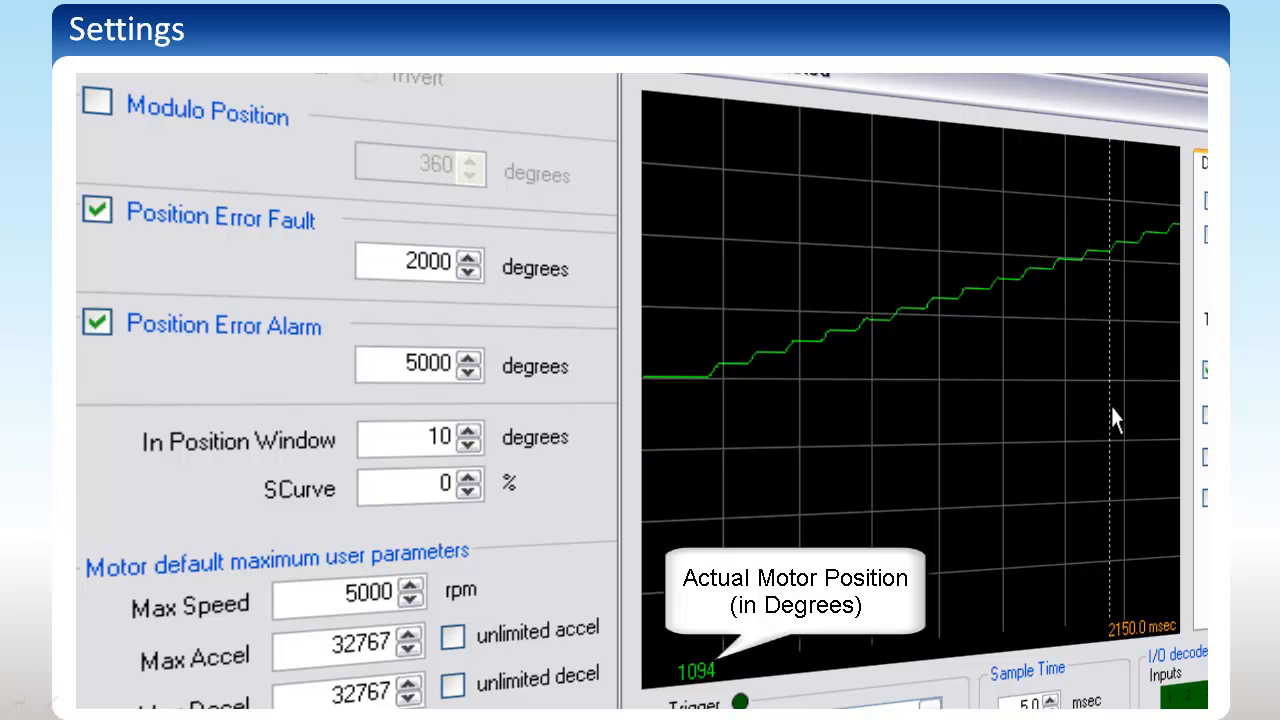
{"action": "mouse_move", "coordinate": [1160, 388]}
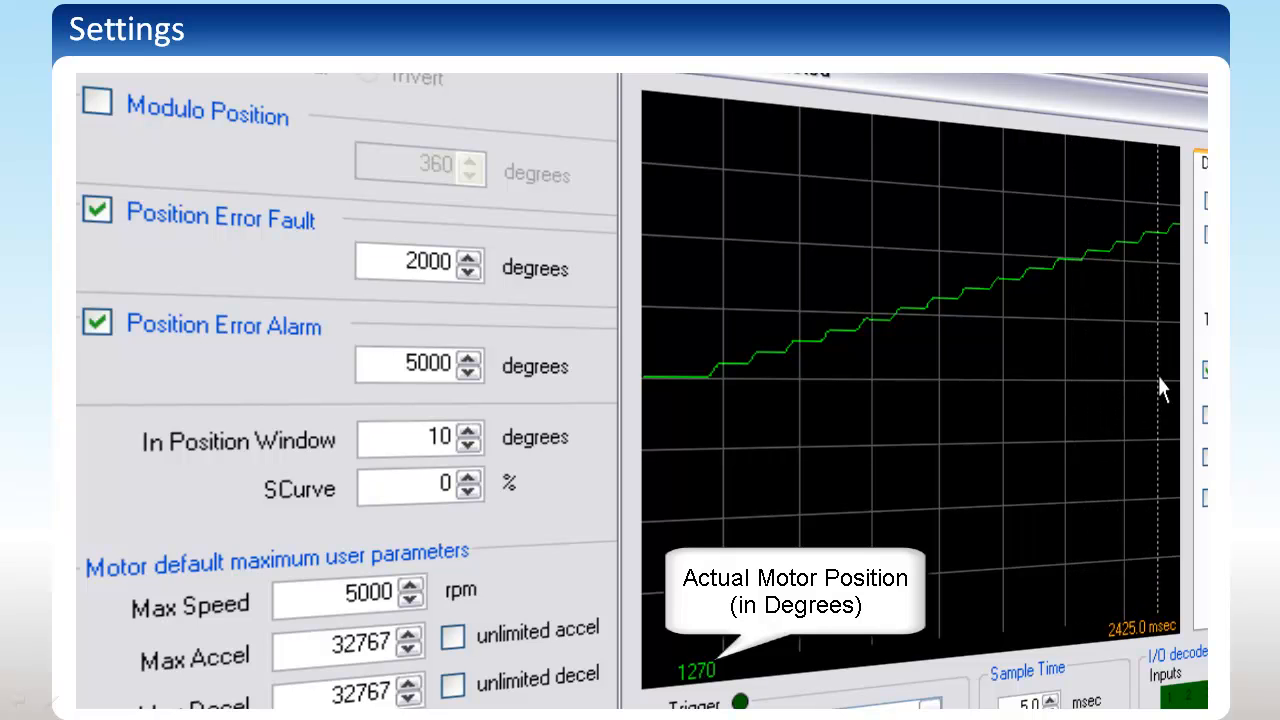
{"action": "mouse_move", "coordinate": [1158, 388]}
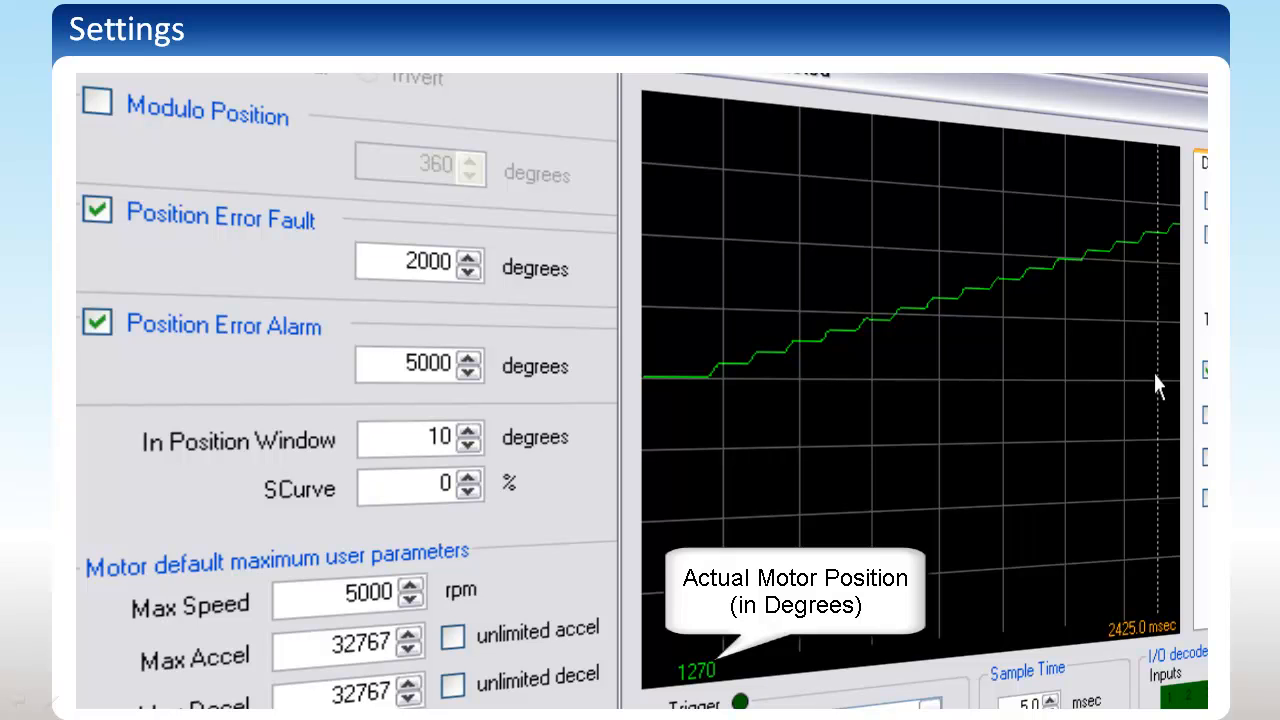
- Re-enable Modulo Position so the scope position trace wraps every 360 degrees
{"action": "left_click", "coordinate": [96, 100]}
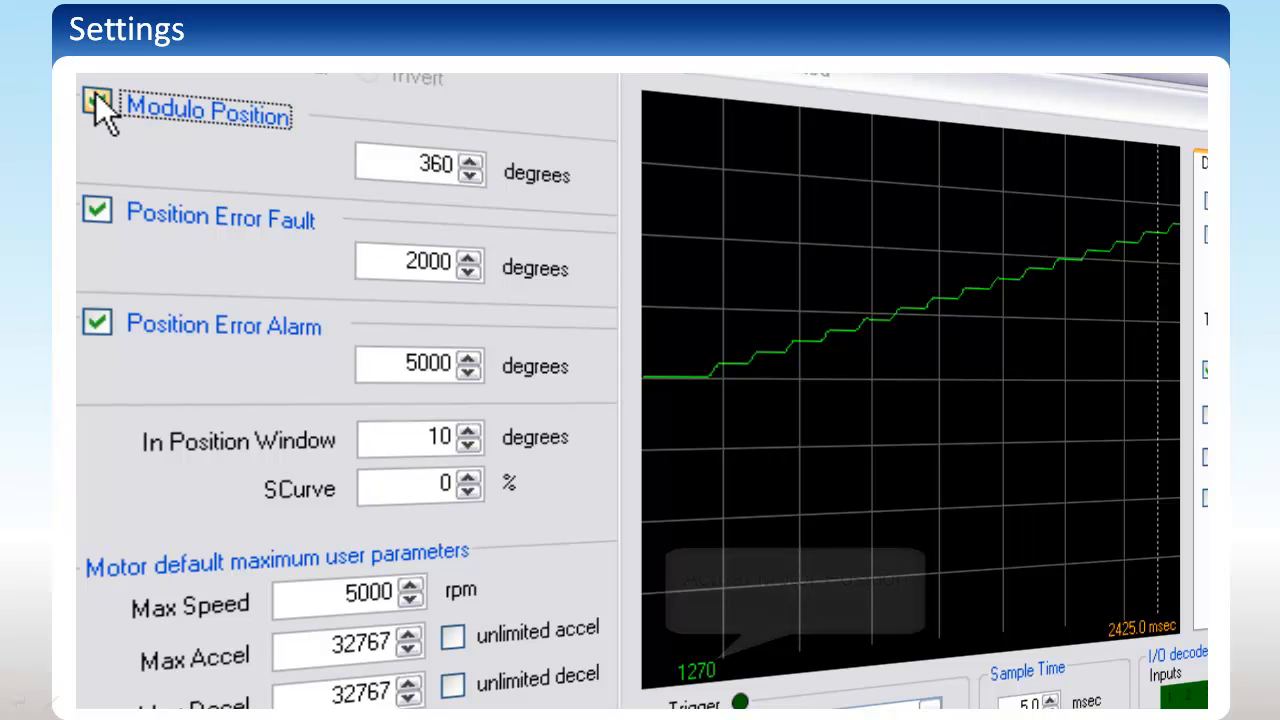
{"action": "left_click", "coordinate": [96, 100]}
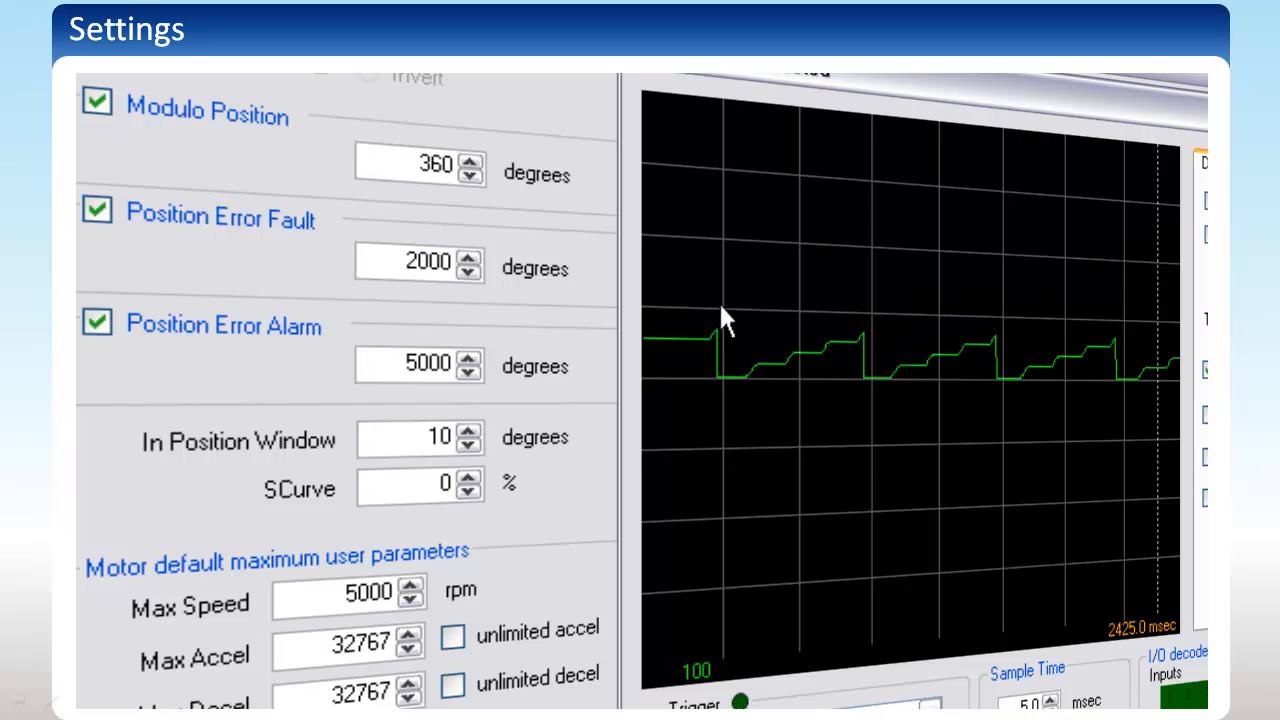
{"action": "mouse_move", "coordinate": [796, 390]}
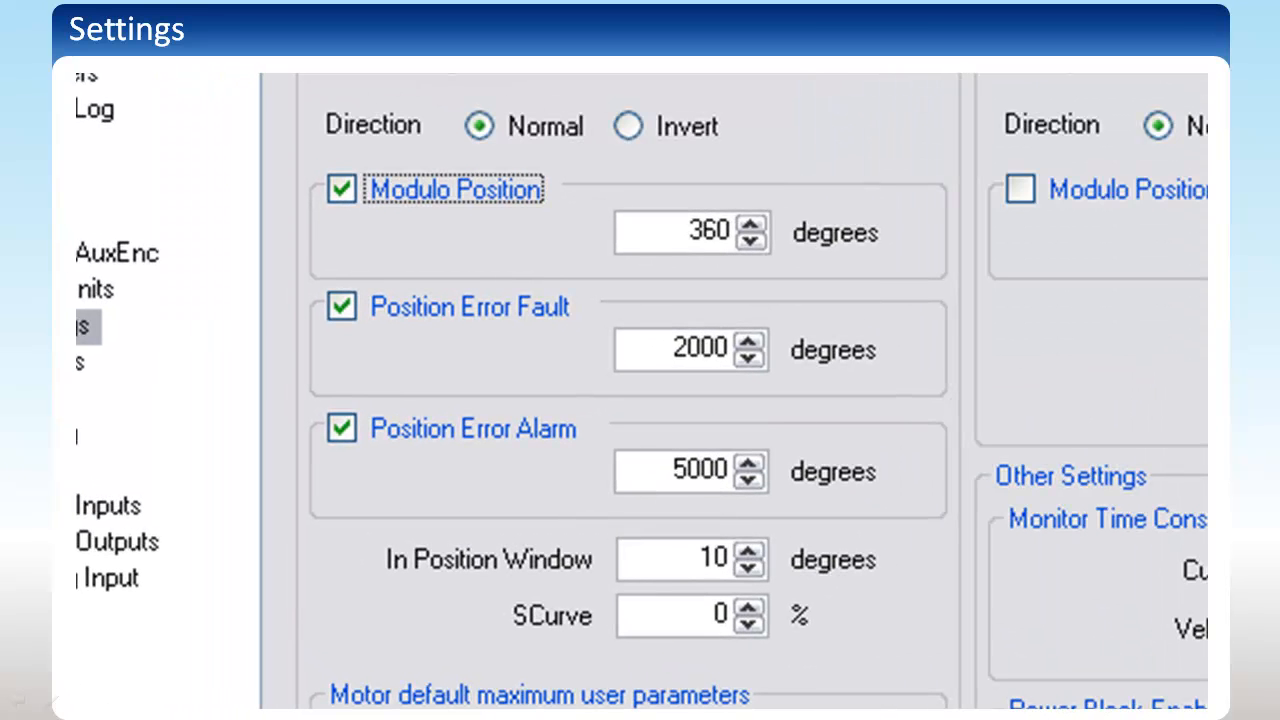
{"action": "mouse_move", "coordinate": [476, 350]}
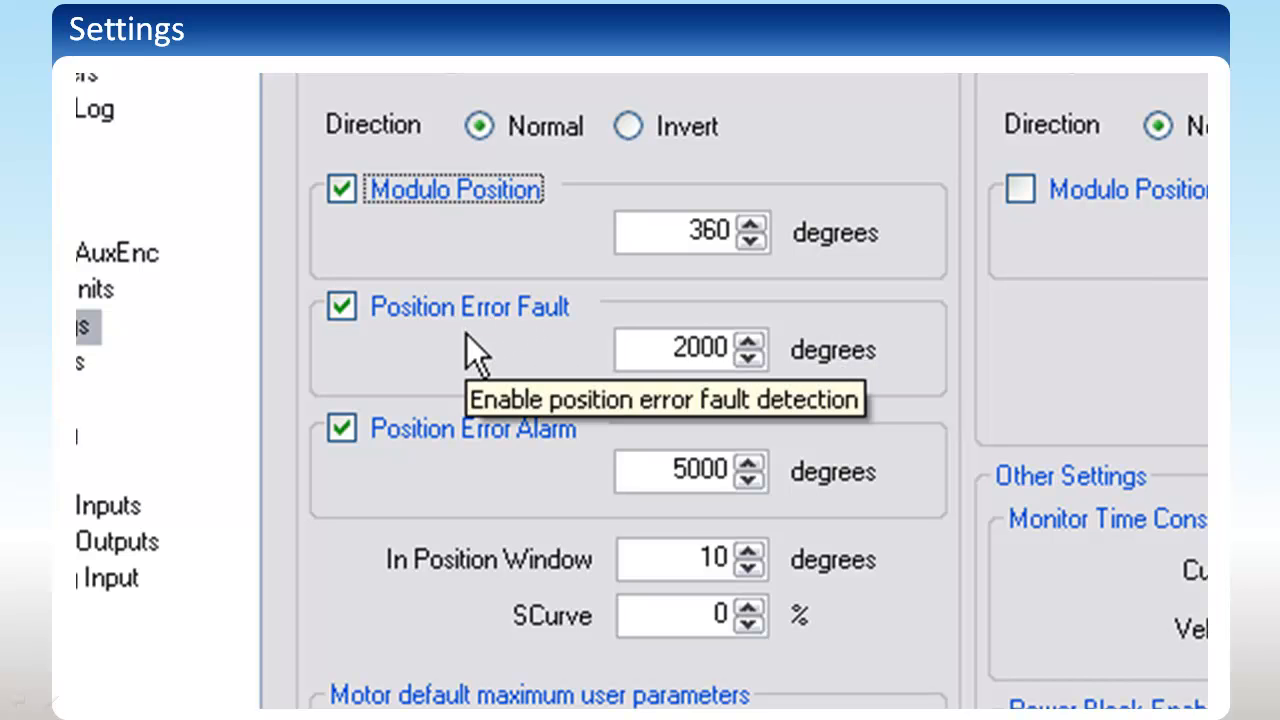
{"action": "mouse_move", "coordinate": [1008, 510]}
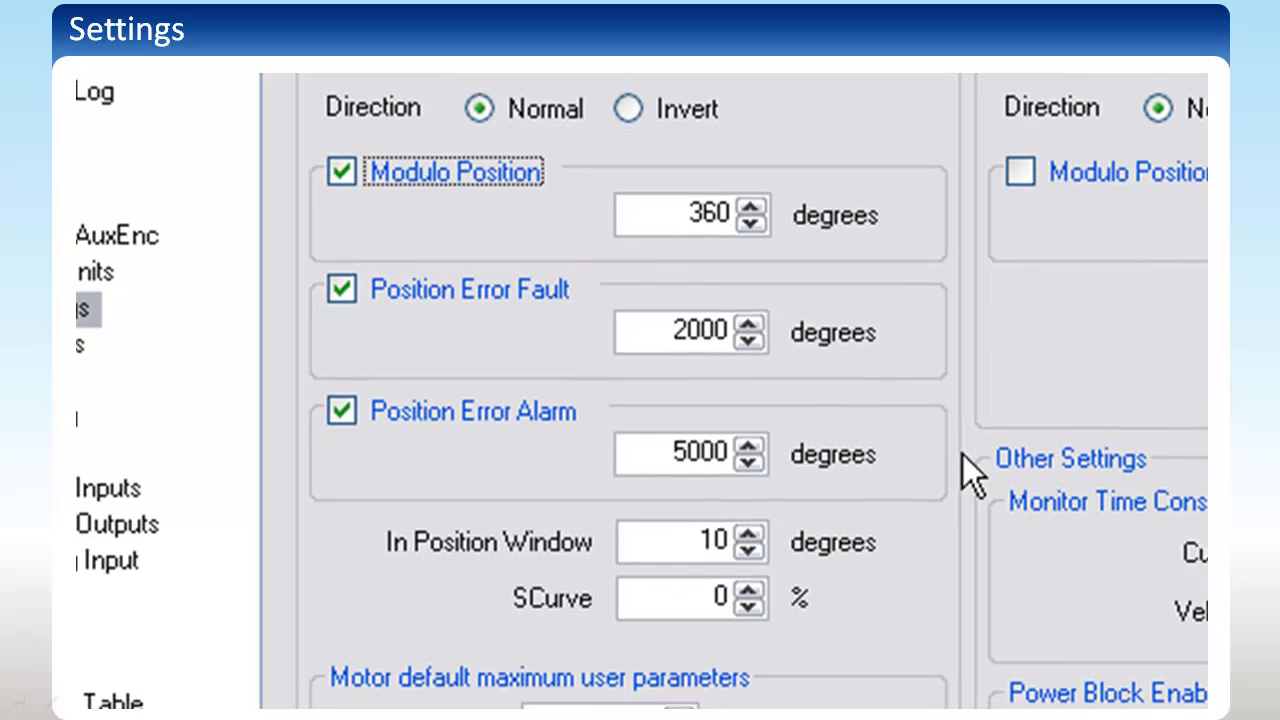
{"action": "scroll", "scroll_direction": "down", "scroll_amount": 3}
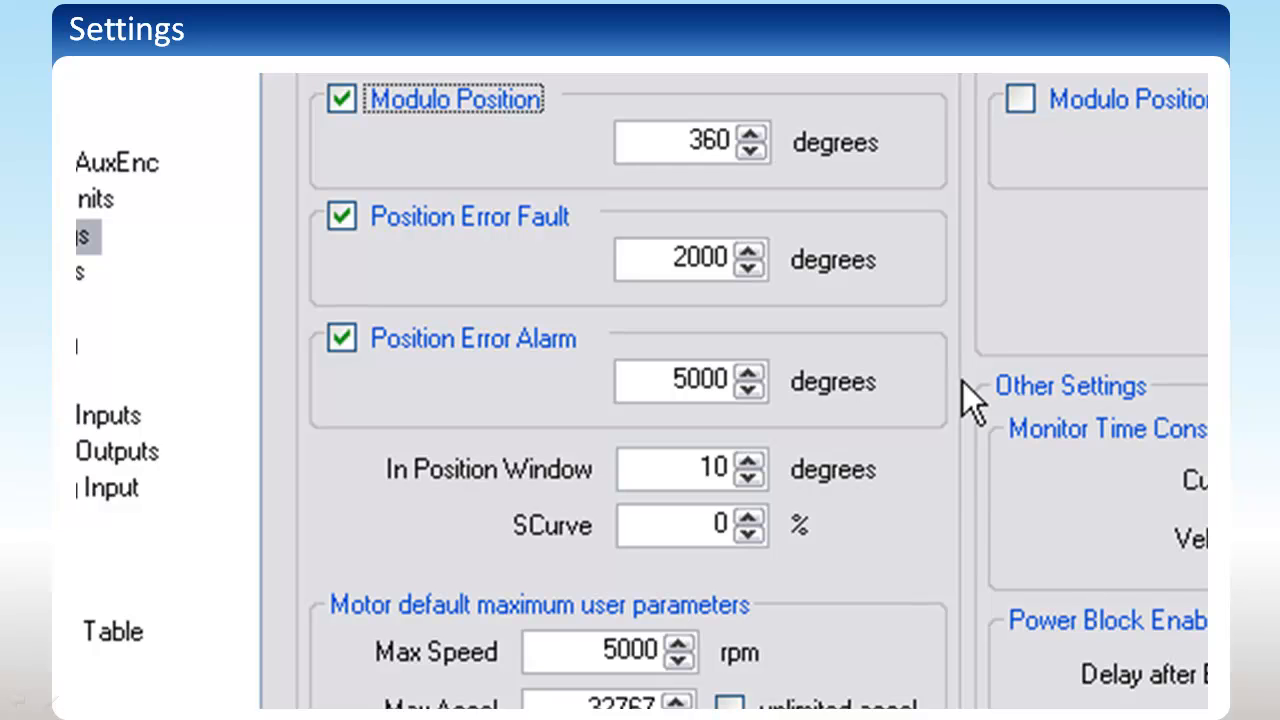
{"action": "scroll", "scroll_direction": "down", "scroll_amount": 3}
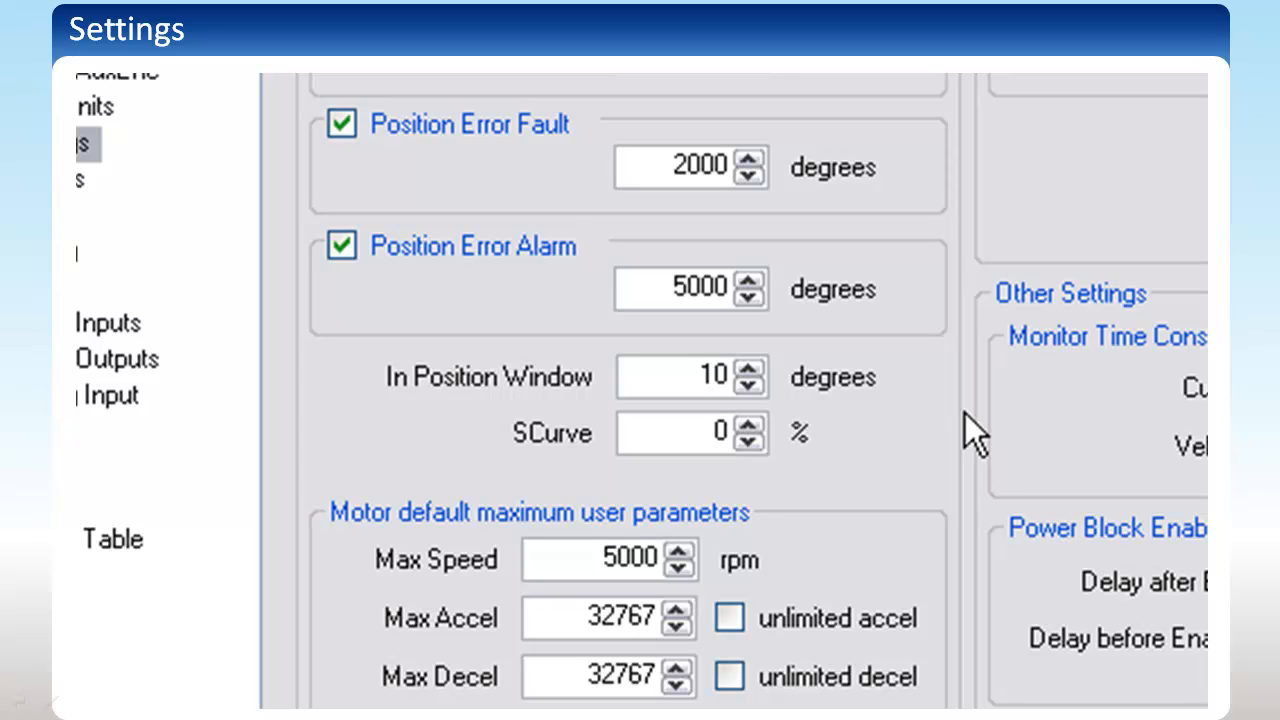
{"action": "left_click", "coordinate": [692, 432]}
{"action": "type", "text": "100"}
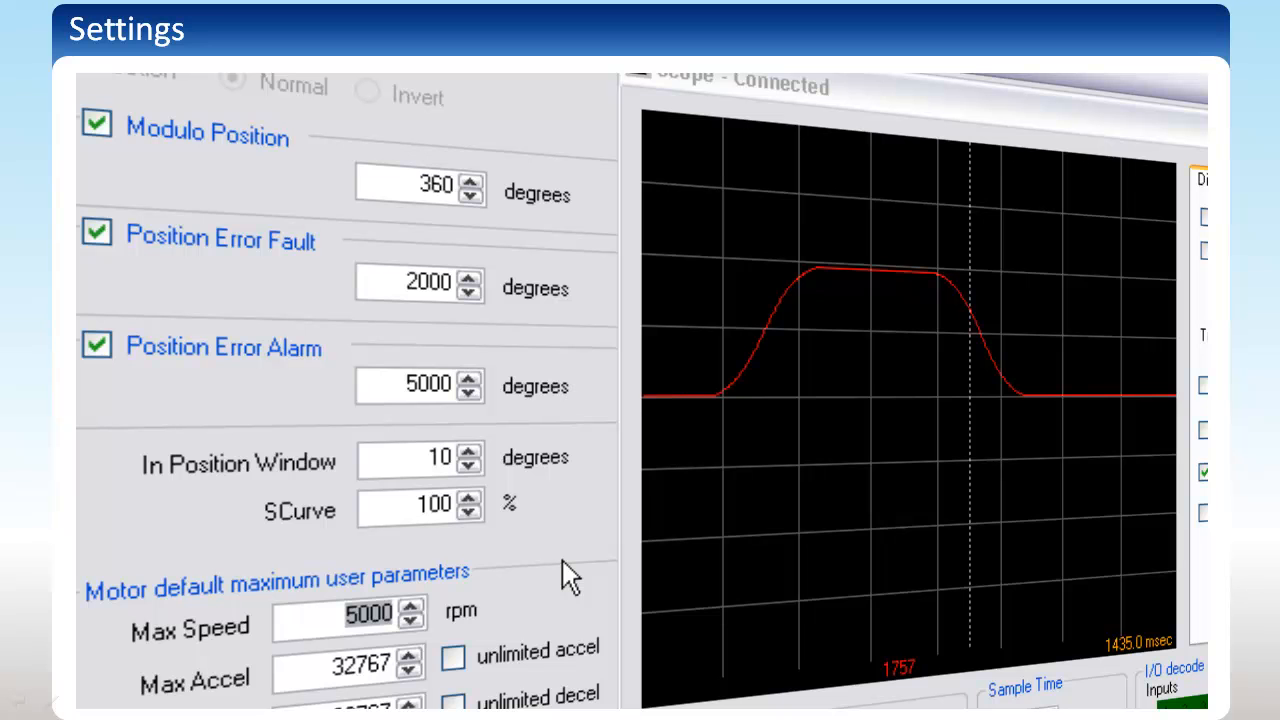
{"action": "mouse_move", "coordinate": [570, 580]}
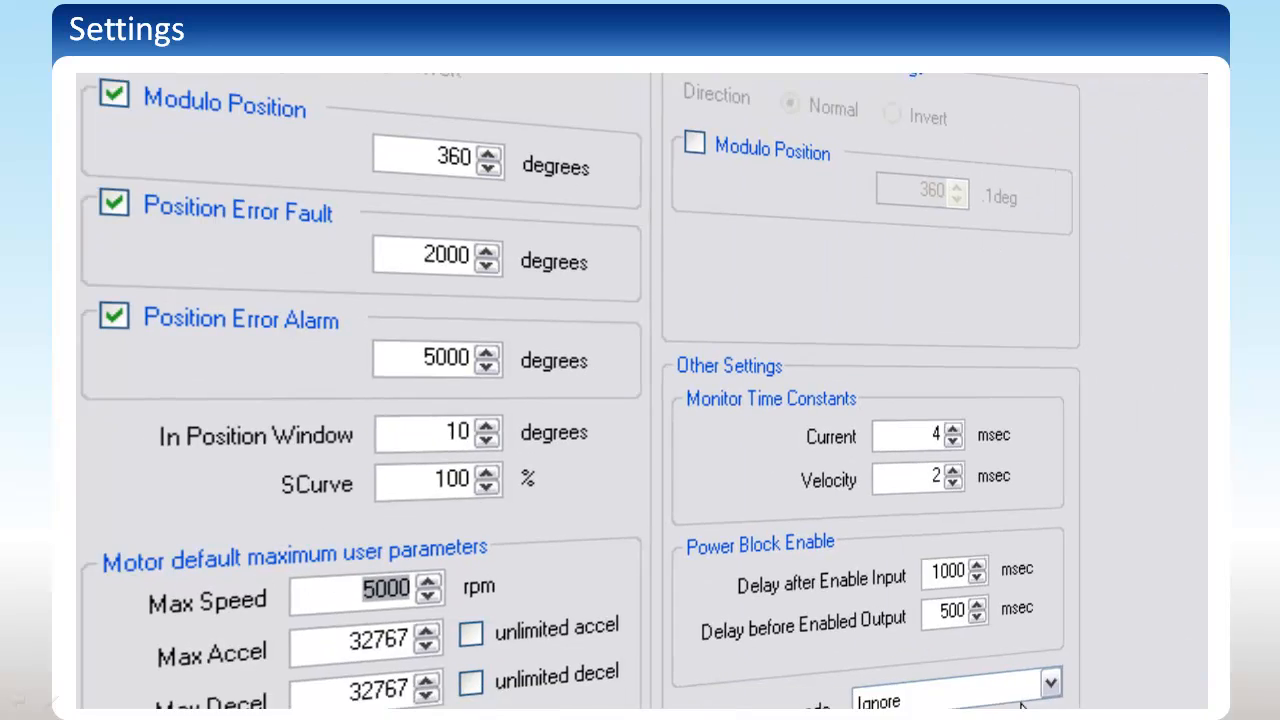
{"action": "scroll", "scroll_direction": "down", "scroll_amount": 3}
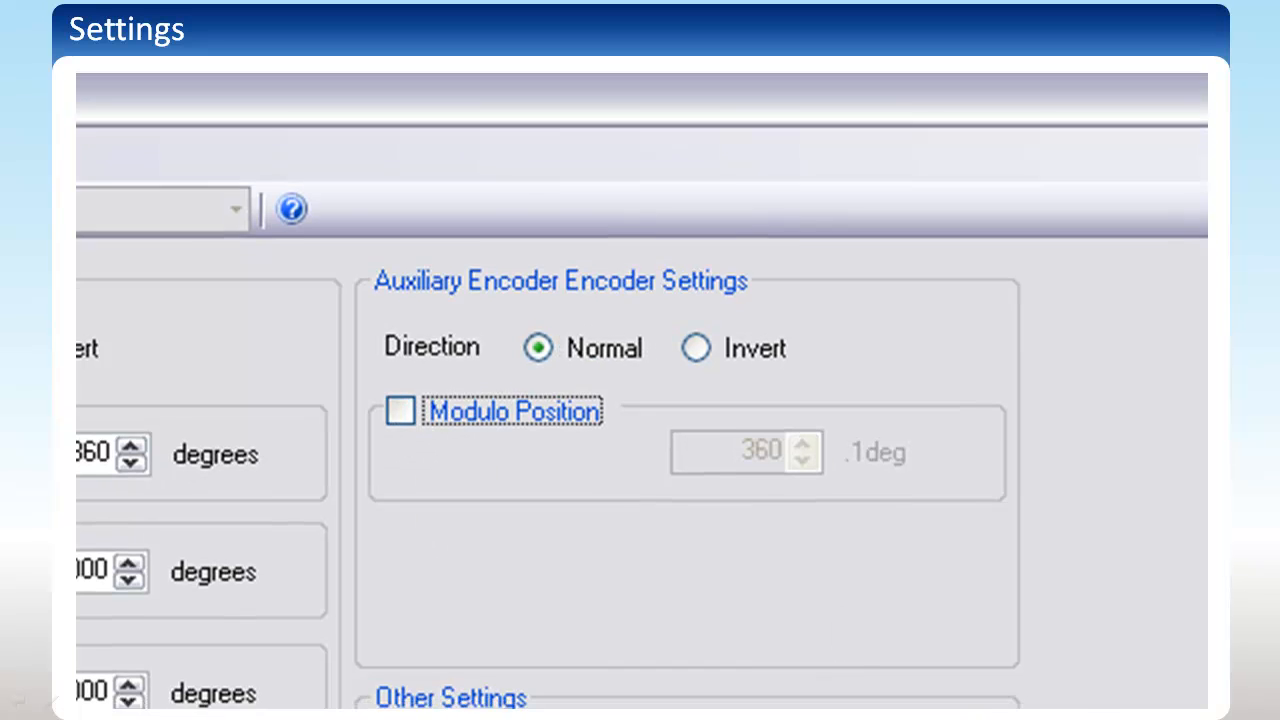
{"action": "scroll", "scroll_direction": "down", "scroll_amount": 3}
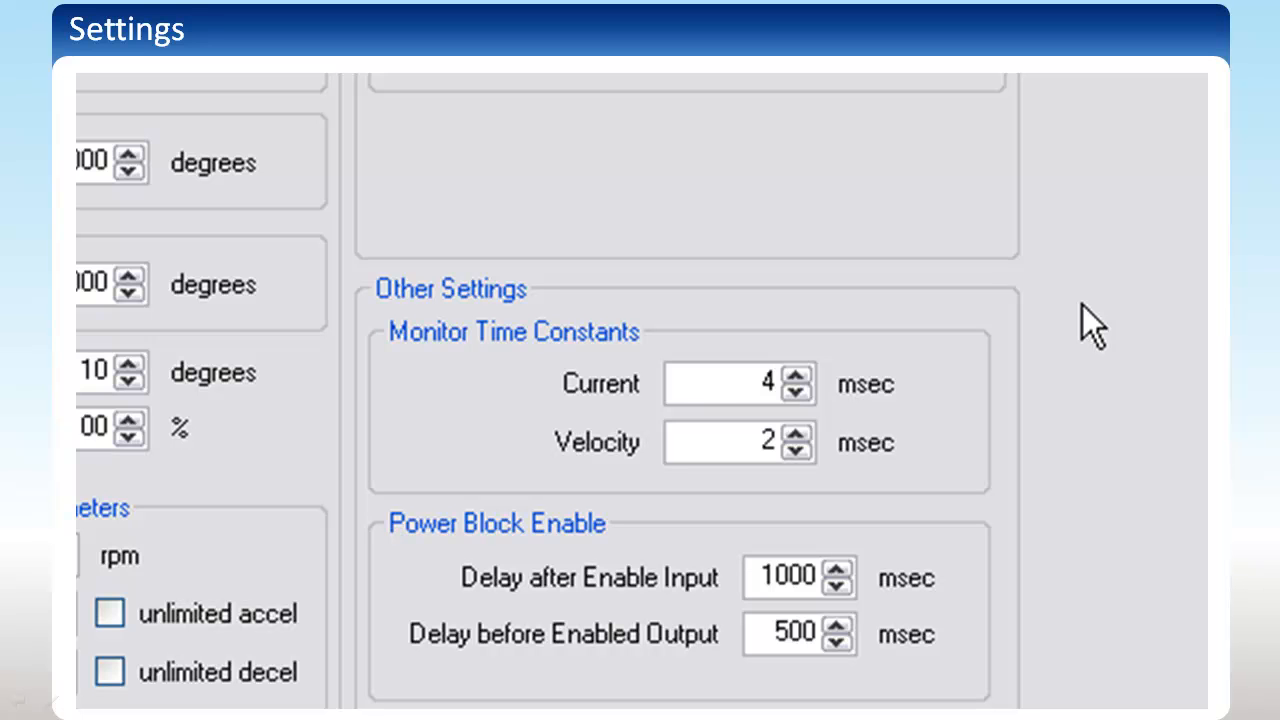
{"action": "scroll", "scroll_direction": "down", "scroll_amount": 3}
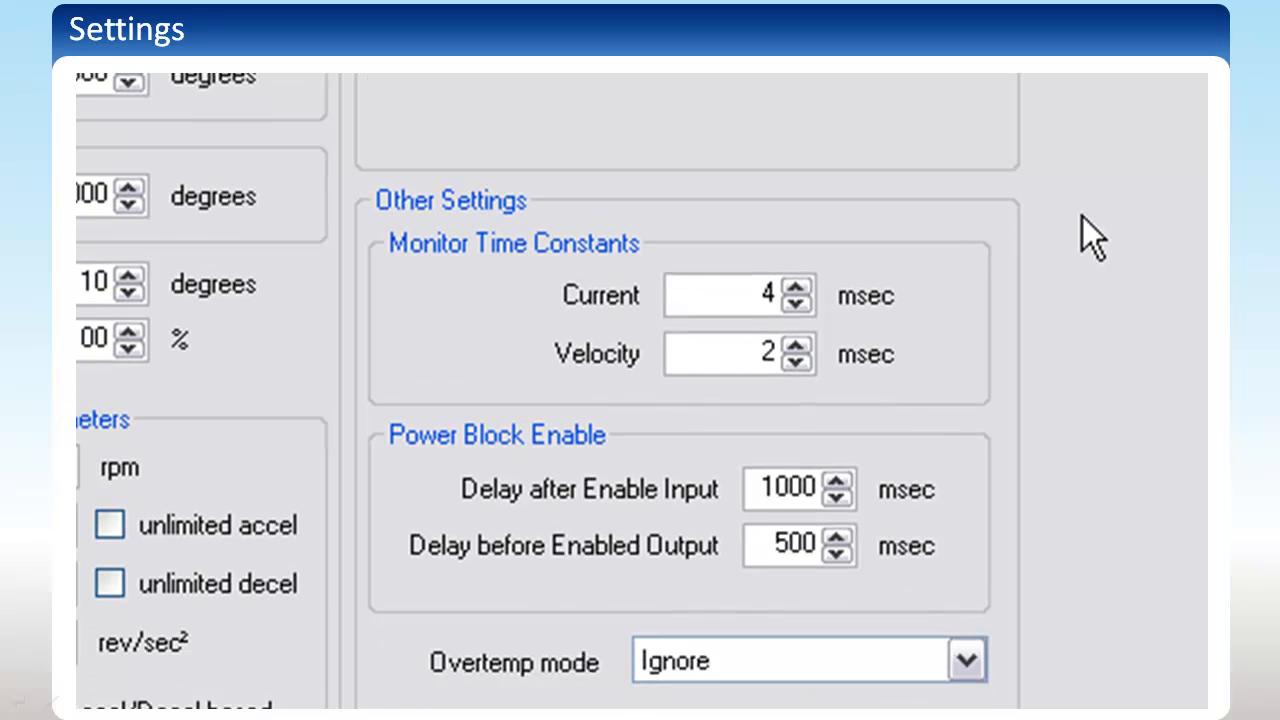
{"action": "scroll", "scroll_direction": "down", "scroll_amount": 3}
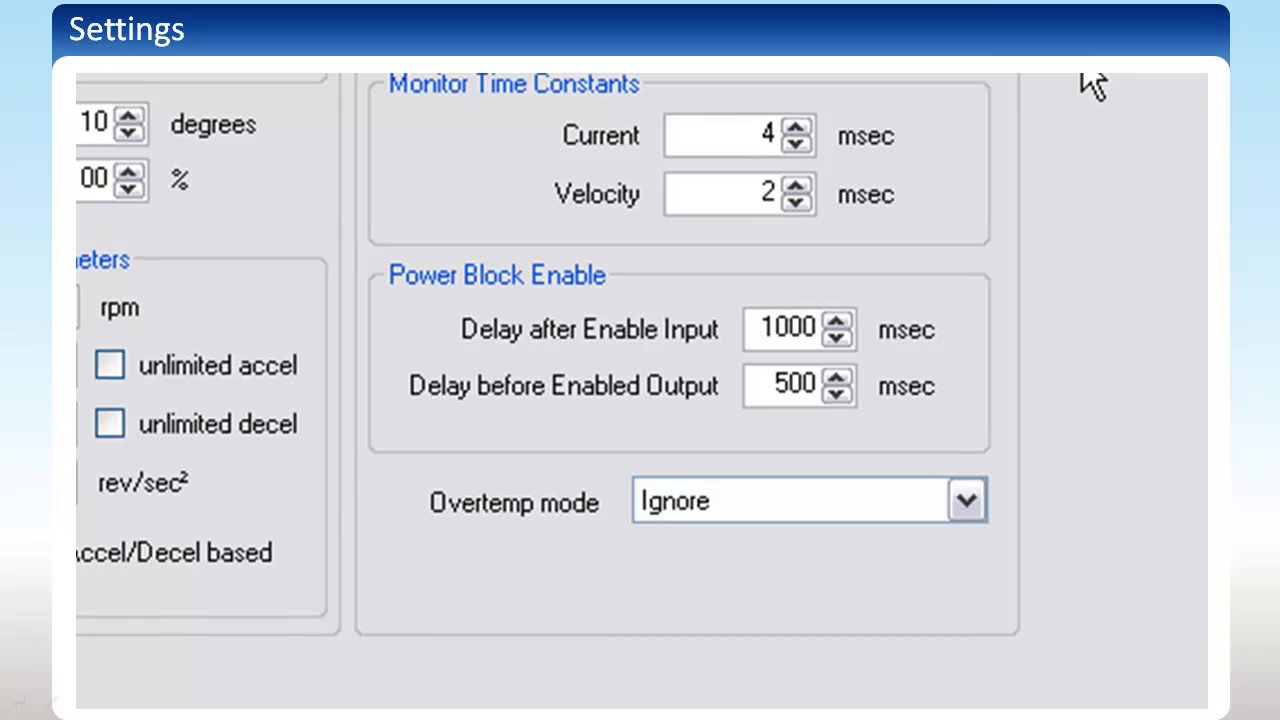
{"action": "left_click", "coordinate": [966, 500]}
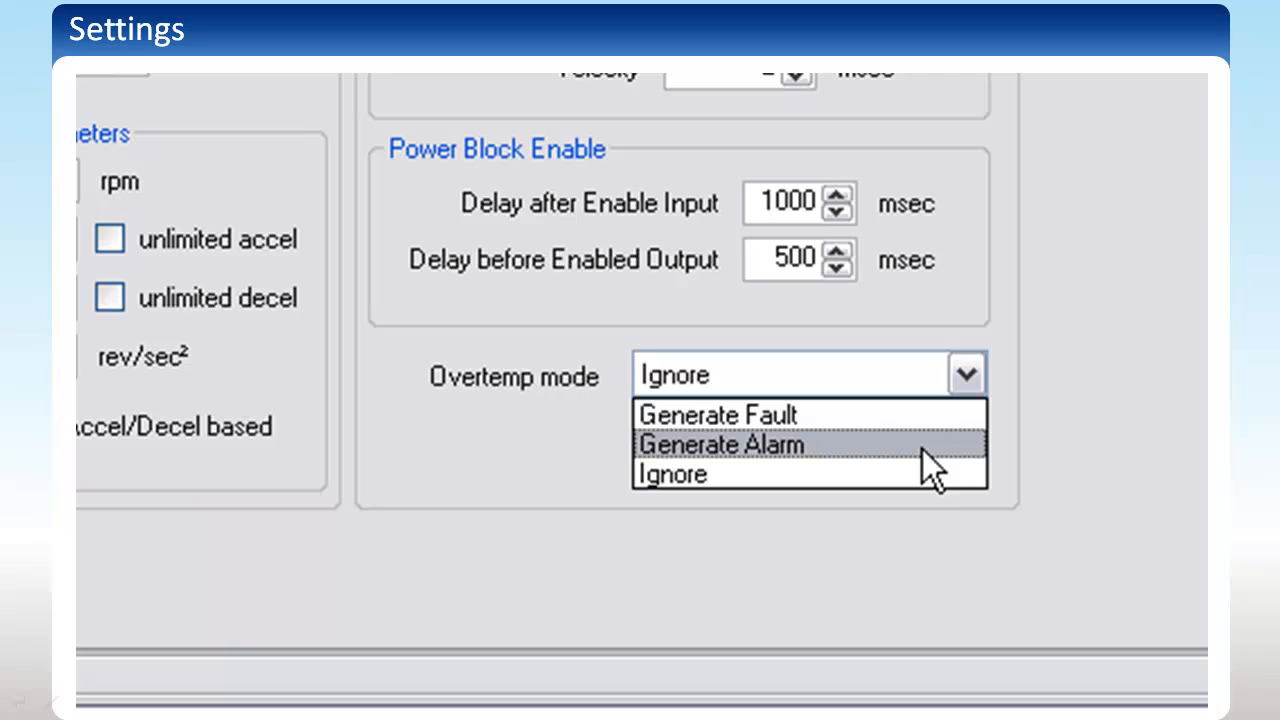
{"action": "mouse_move", "coordinate": [928, 476]}
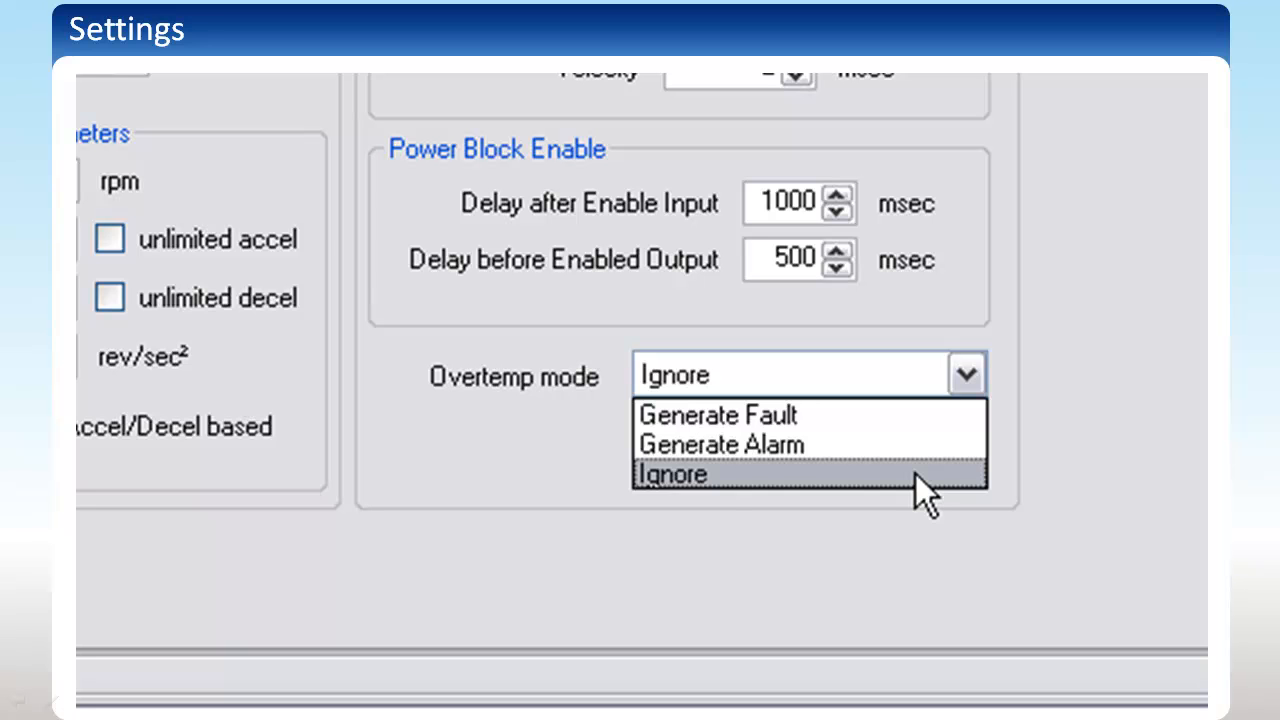
{"action": "left_click", "coordinate": [672, 472]}
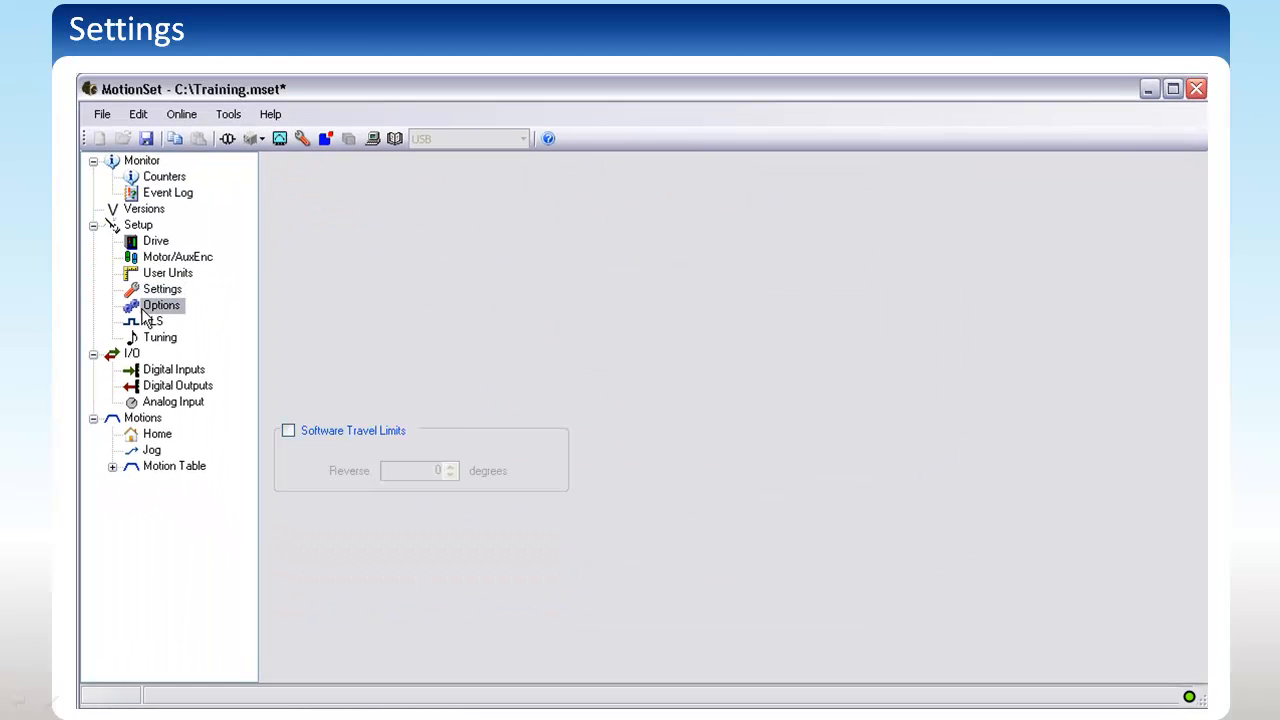
- On the Options page, enable Regeneration with a User-defined regen resistor model
{"action": "left_click", "coordinate": [160, 304]}
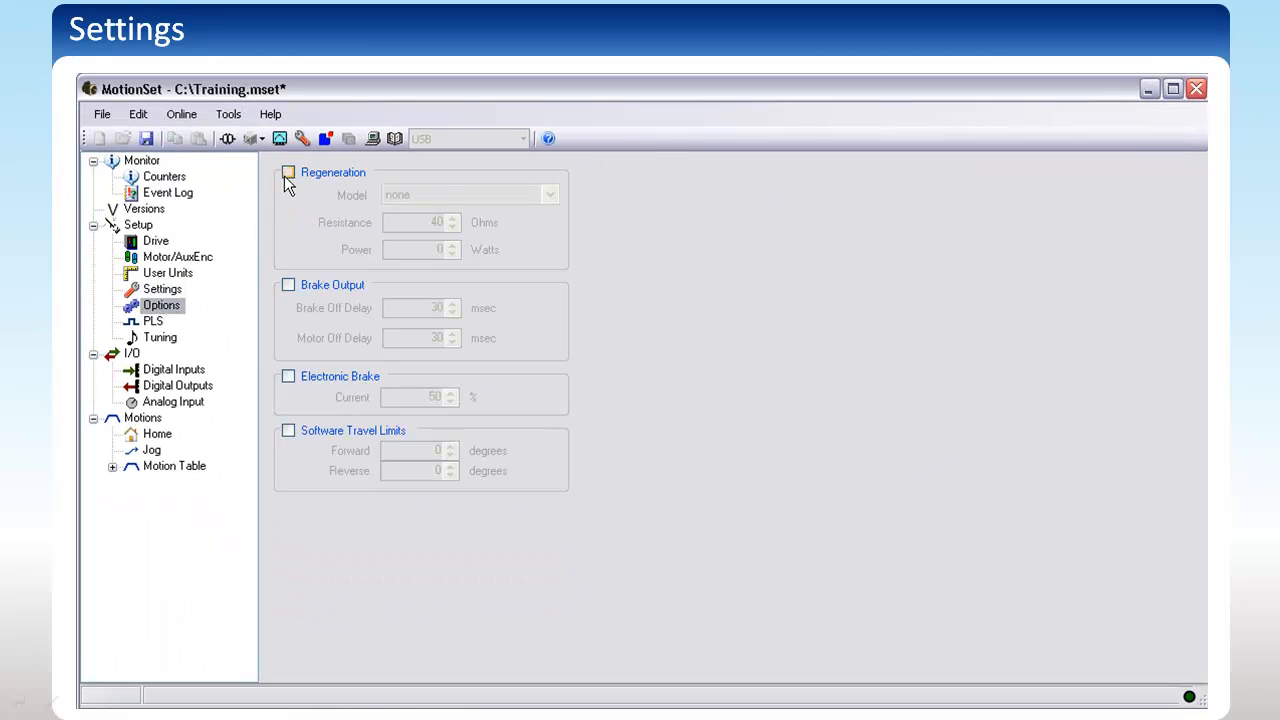
{"action": "left_click", "coordinate": [288, 172]}
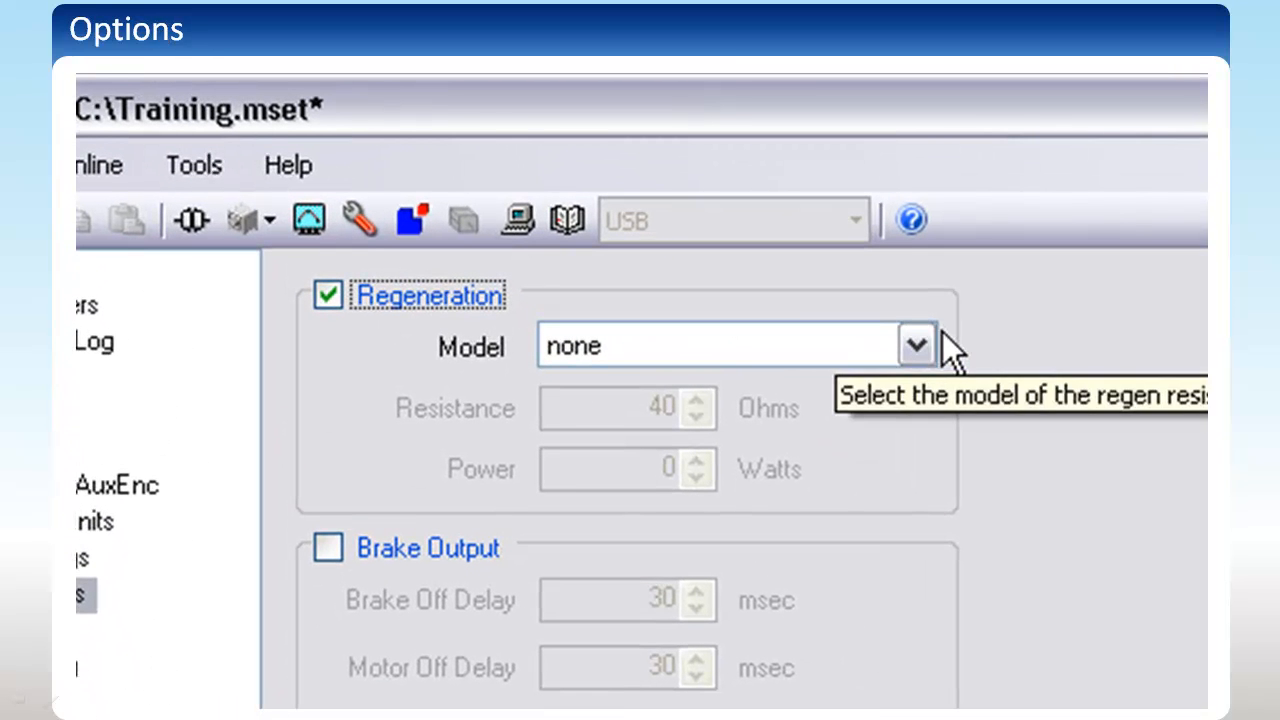
{"action": "mouse_move", "coordinate": [976, 350]}
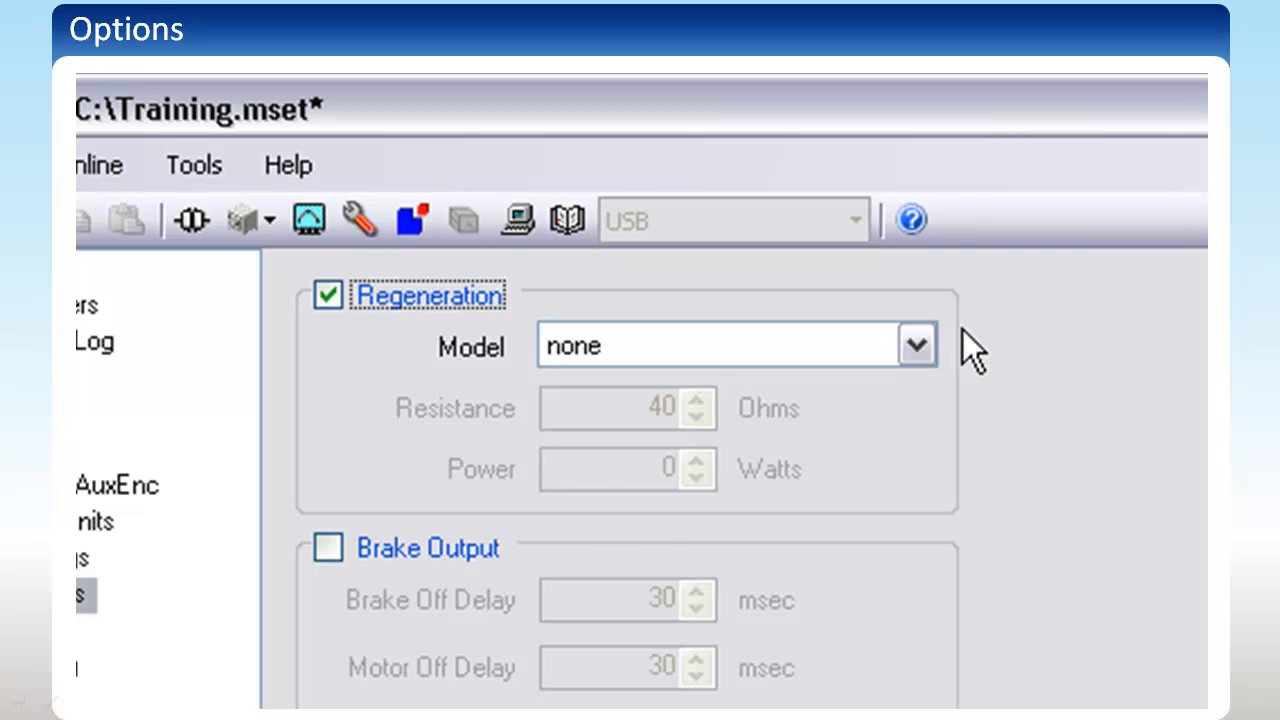
{"action": "left_click", "coordinate": [914, 344]}
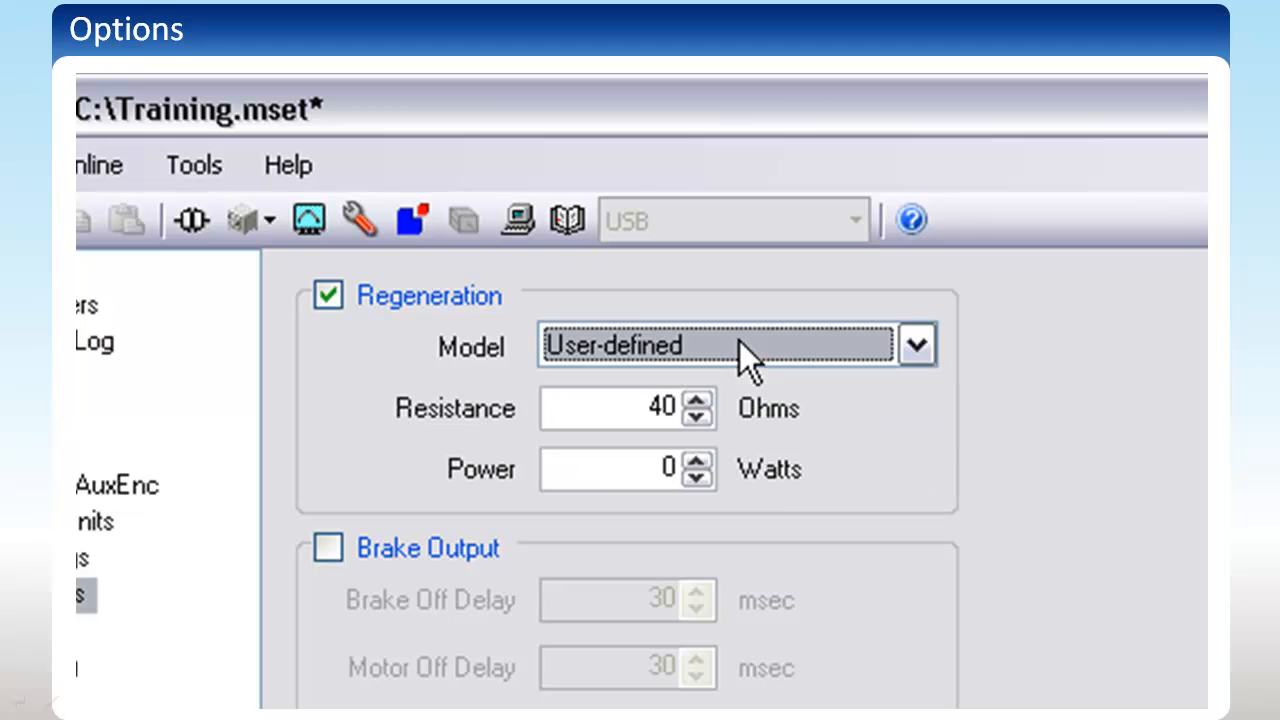
{"action": "left_click", "coordinate": [328, 294]}
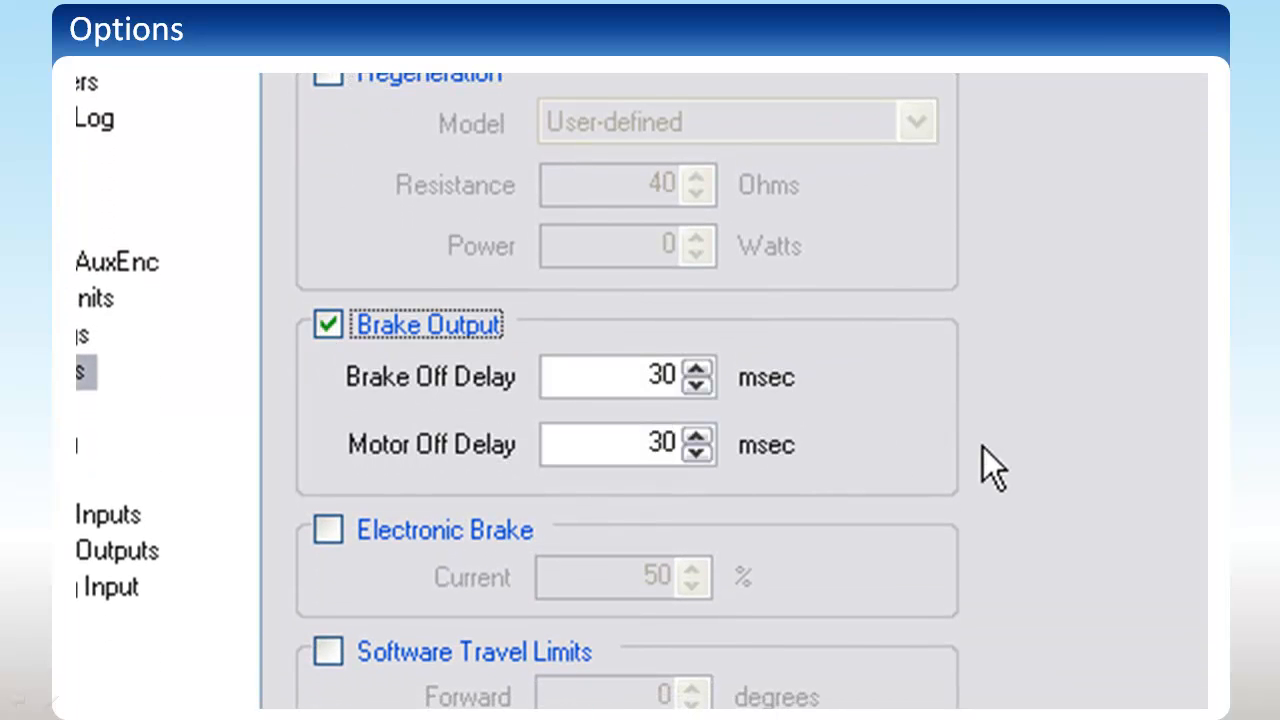
{"action": "mouse_move", "coordinate": [988, 420]}
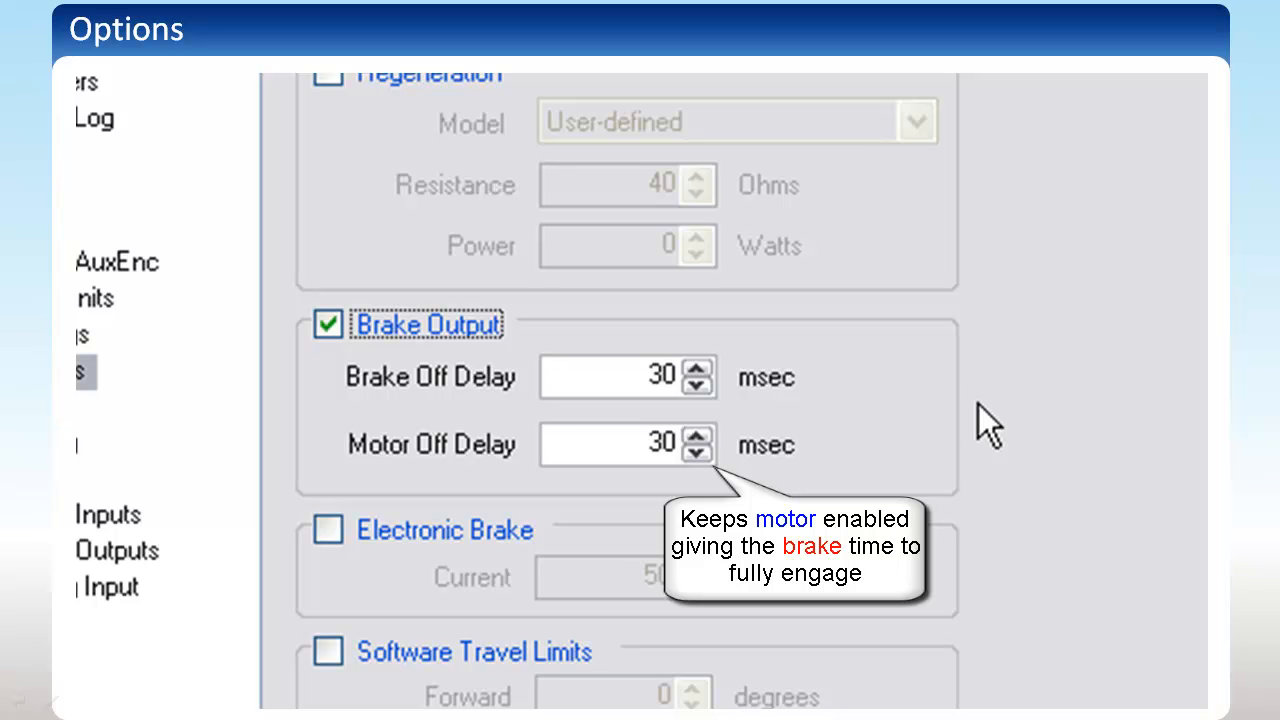
- Enable Brake Output with 30 msec Brake Off and Motor Off delays, Regeneration off
{"action": "scroll", "scroll_direction": "down", "scroll_amount": 3}
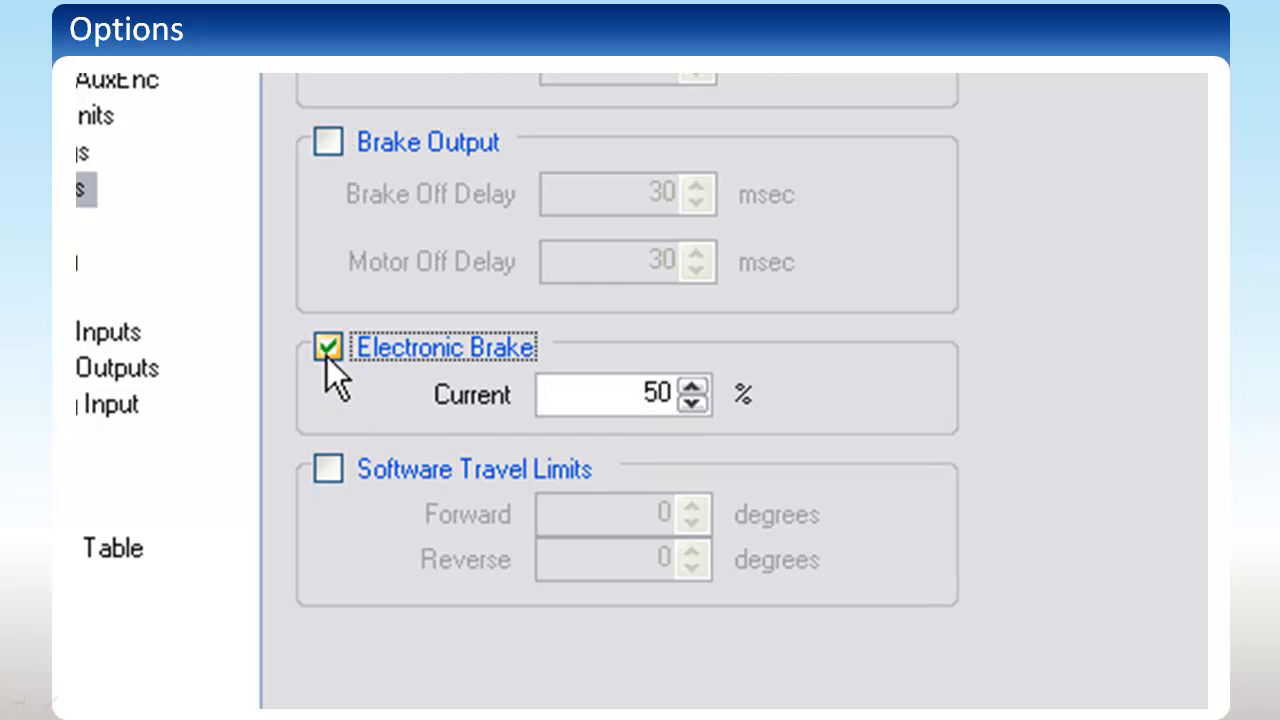
{"action": "mouse_move", "coordinate": [984, 384]}
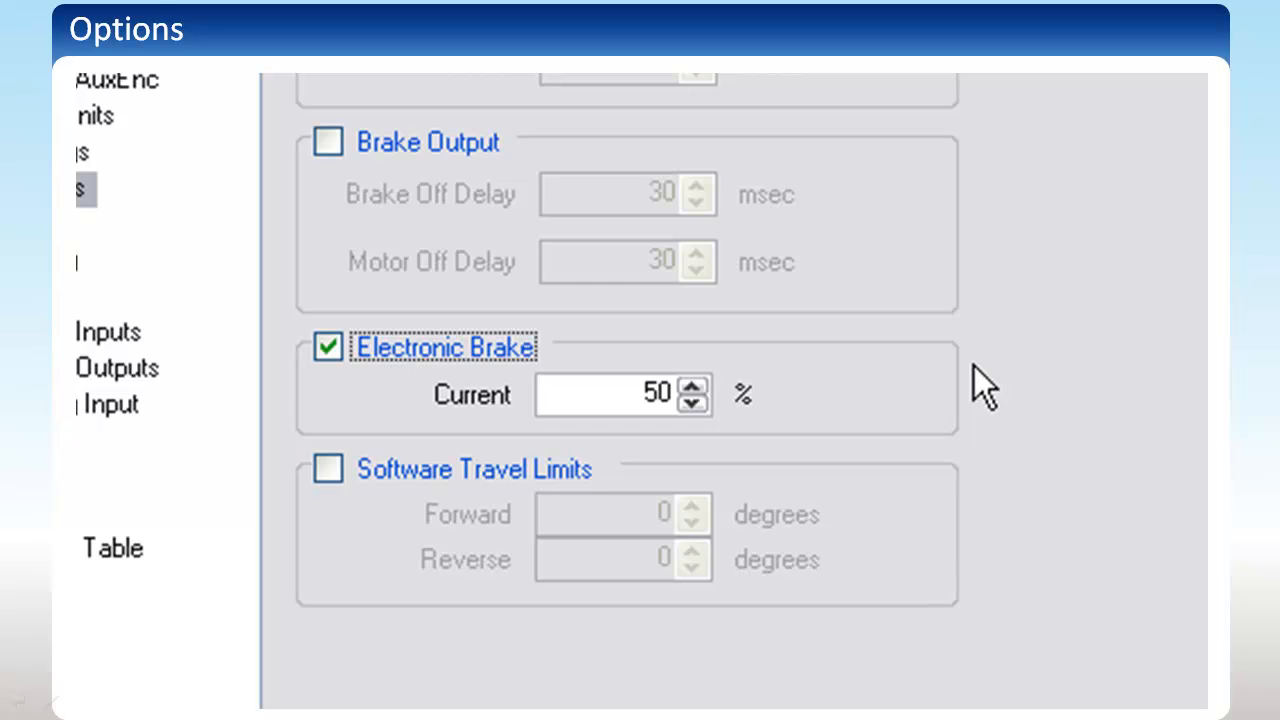
- Use the Electronic Brake at 50% current instead of Brake Output
{"action": "scroll", "scroll_direction": "down", "scroll_amount": 3}
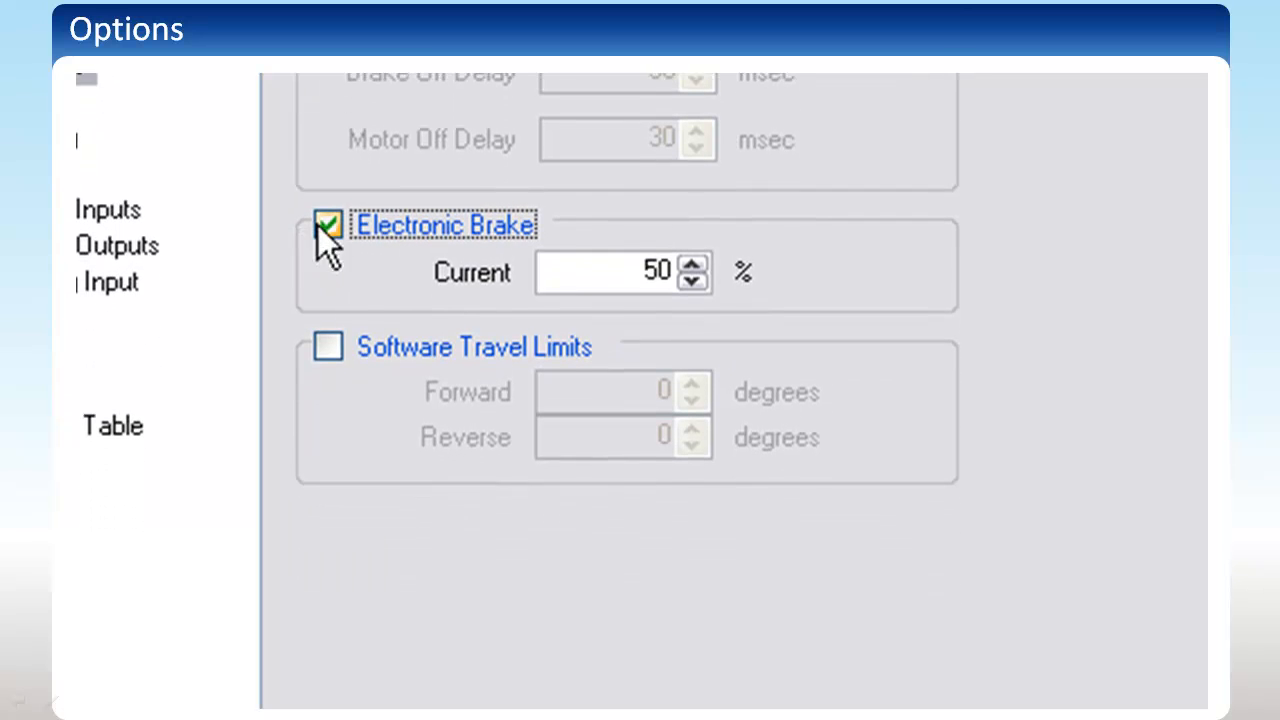
- Enable Software Travel Limits with Forward and Reverse at 0 degrees, Electronic Brake off
{"action": "left_click", "coordinate": [328, 346]}
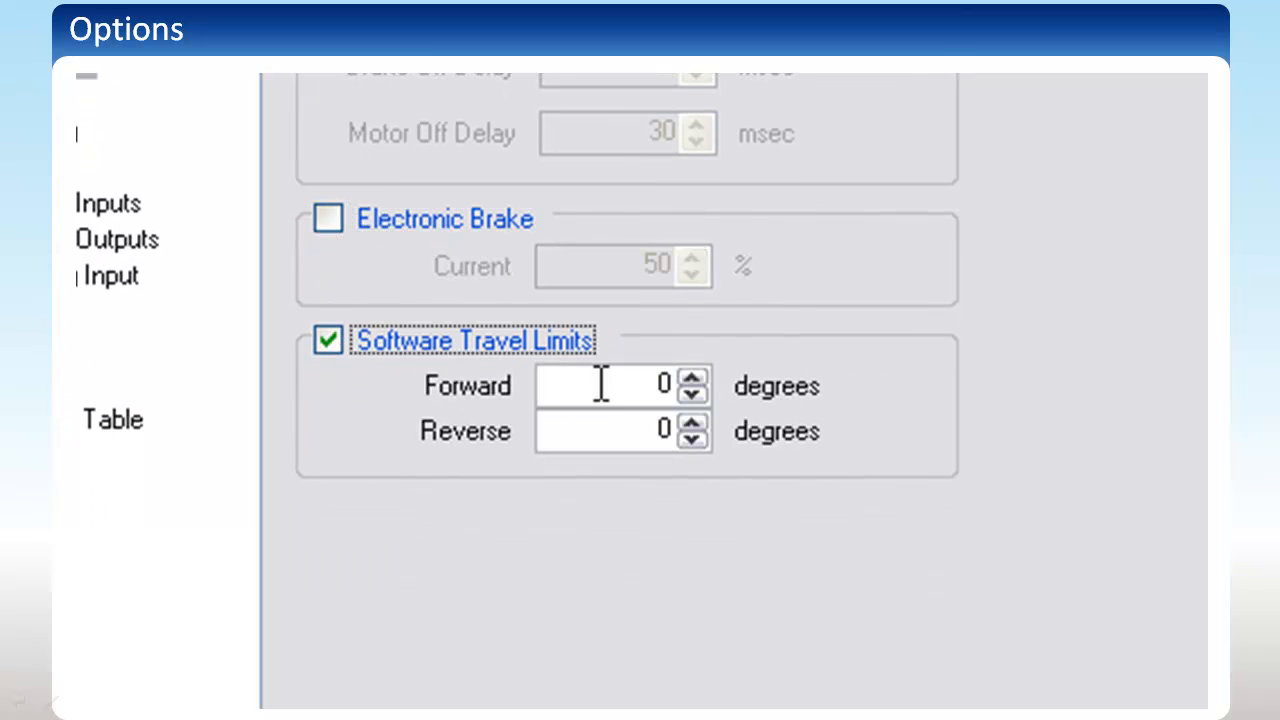
{"action": "mouse_move", "coordinate": [1144, 420]}
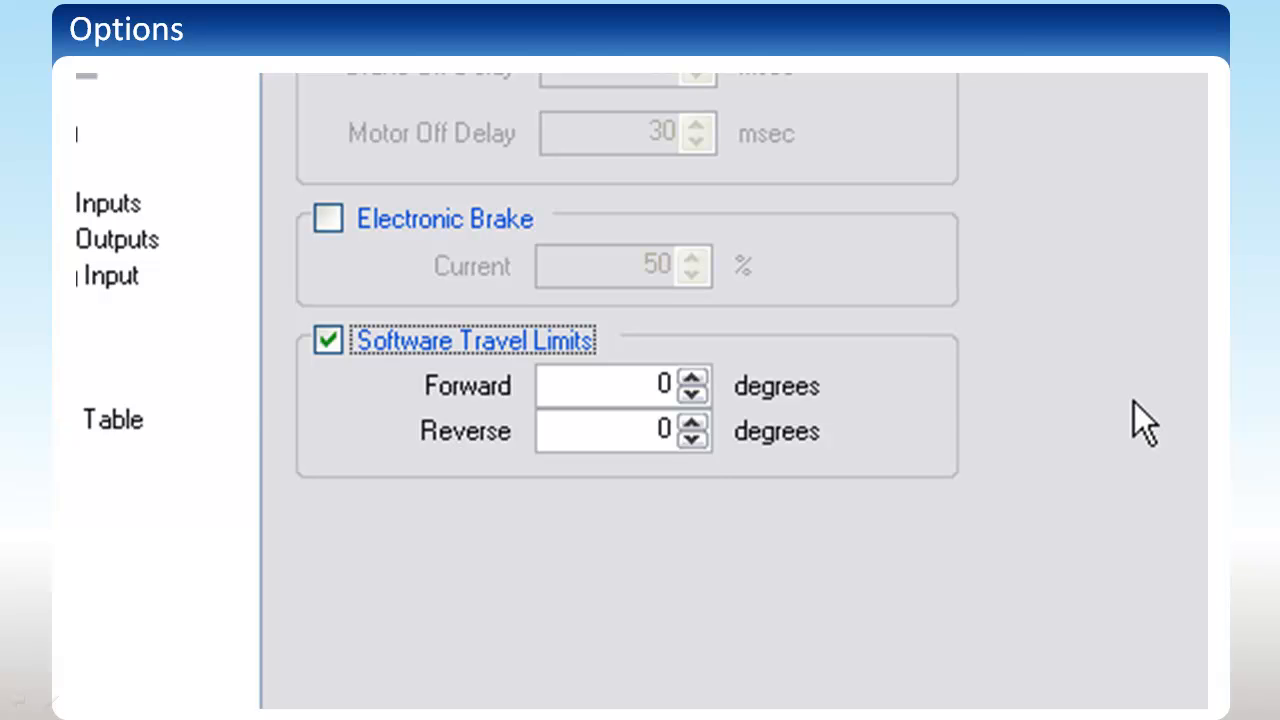
{"action": "left_click", "coordinate": [328, 340]}
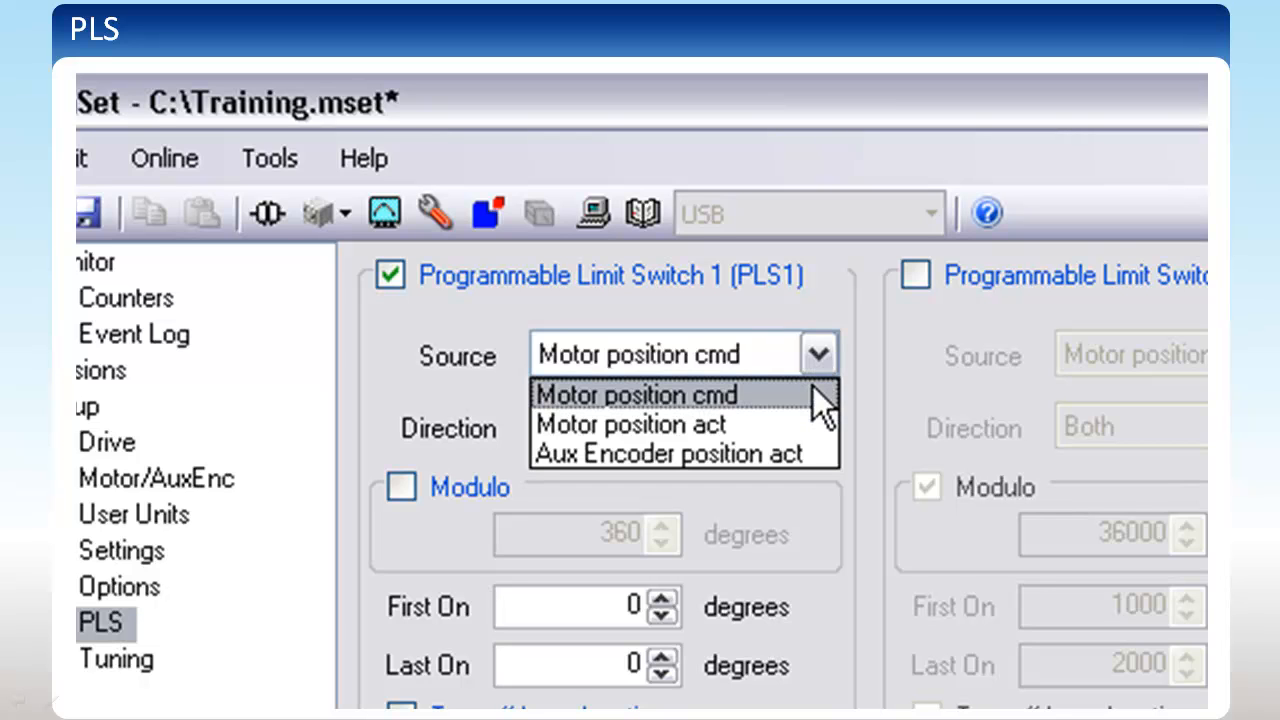
- Set PLS1 Source to Motor position cmd and Direction to Forward
{"action": "left_click", "coordinate": [634, 394]}
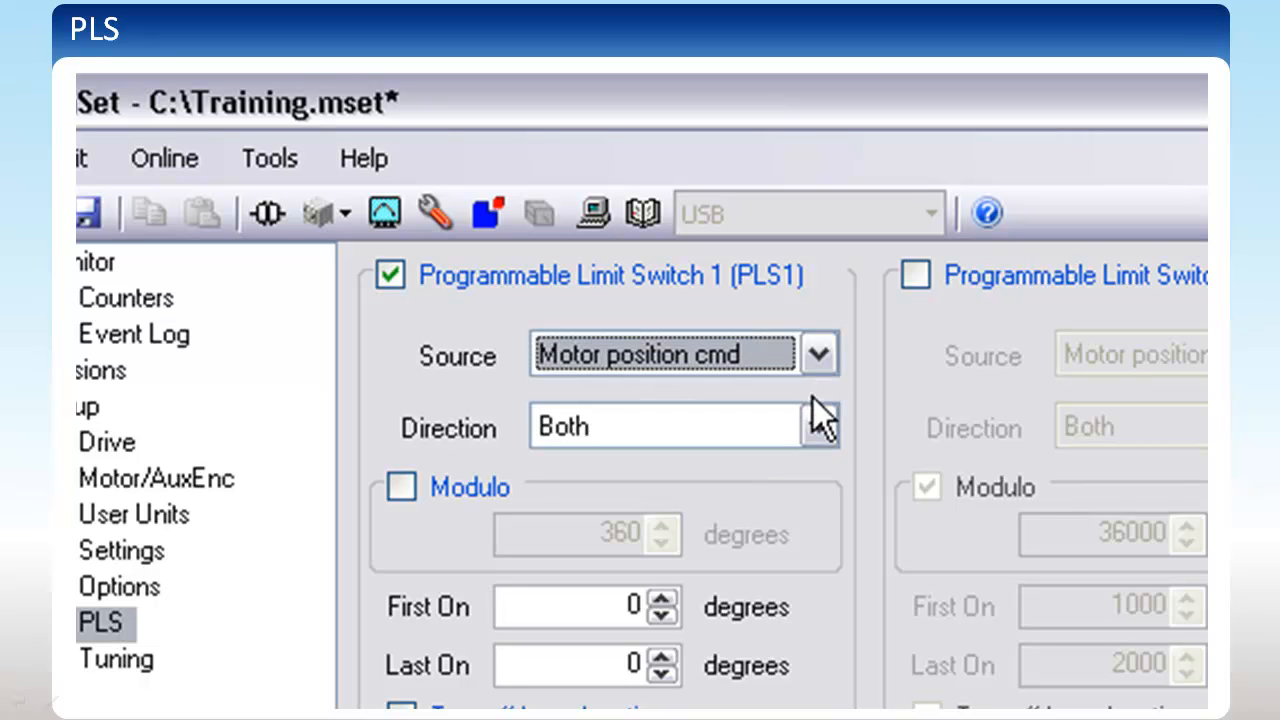
{"action": "left_click", "coordinate": [820, 424]}
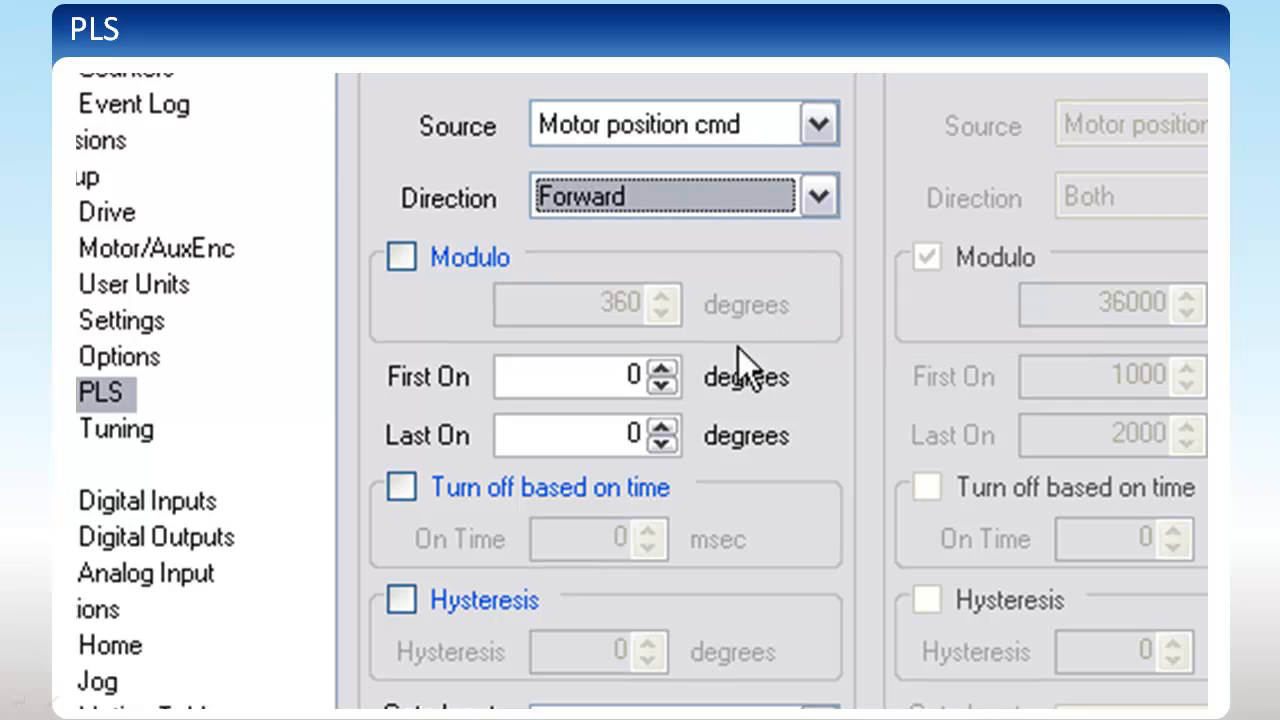
{"action": "mouse_move", "coordinate": [844, 384]}
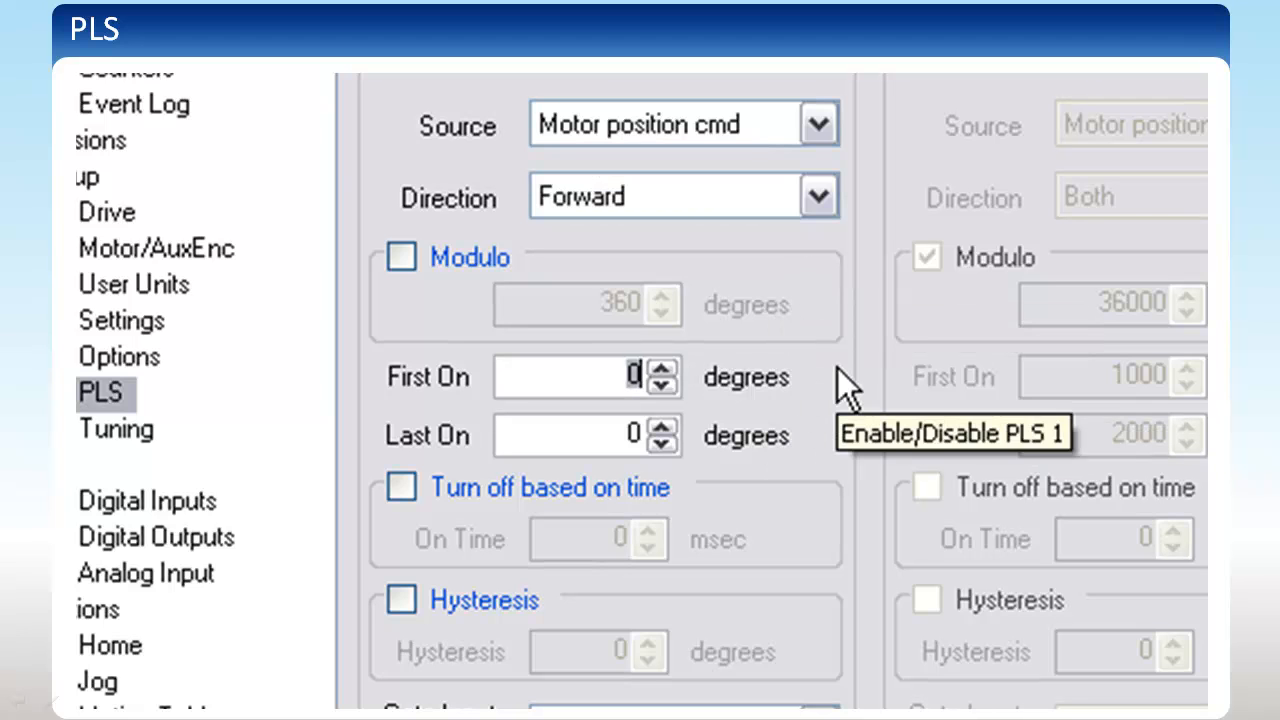
{"action": "mouse_move", "coordinate": [870, 388]}
{"action": "type", "text": "250"}
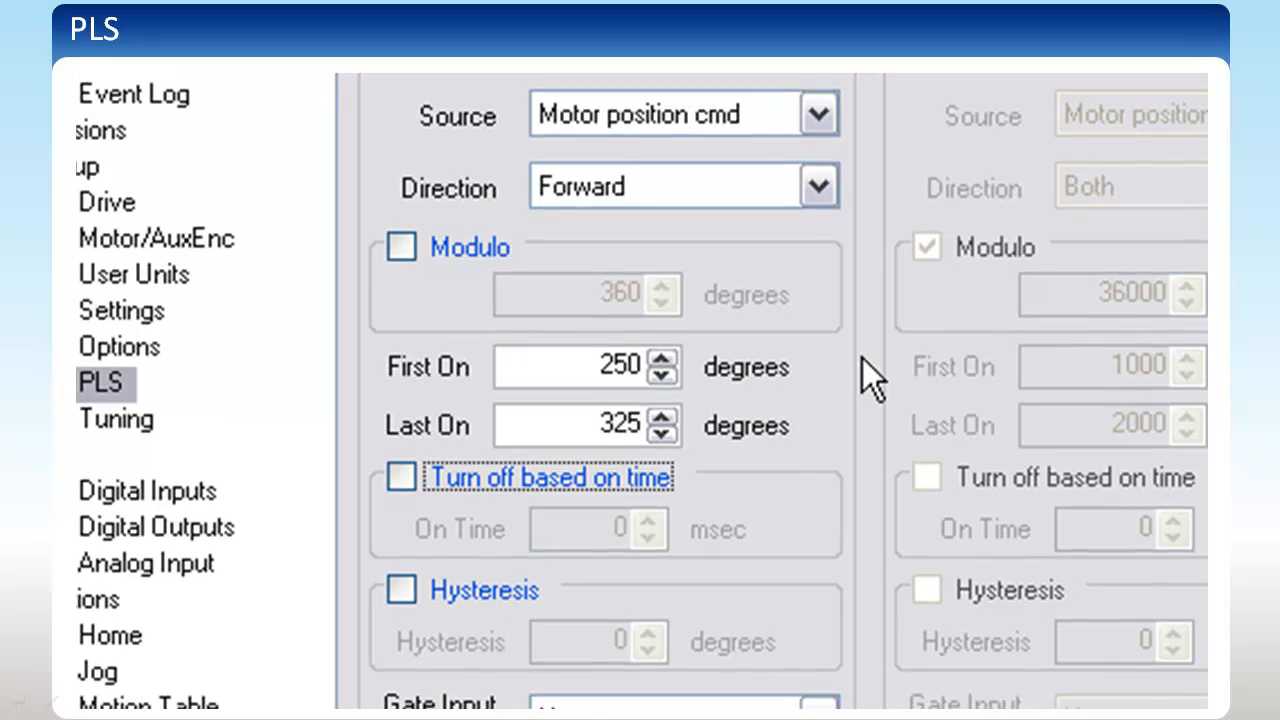
{"action": "scroll", "scroll_direction": "down", "scroll_amount": 3}
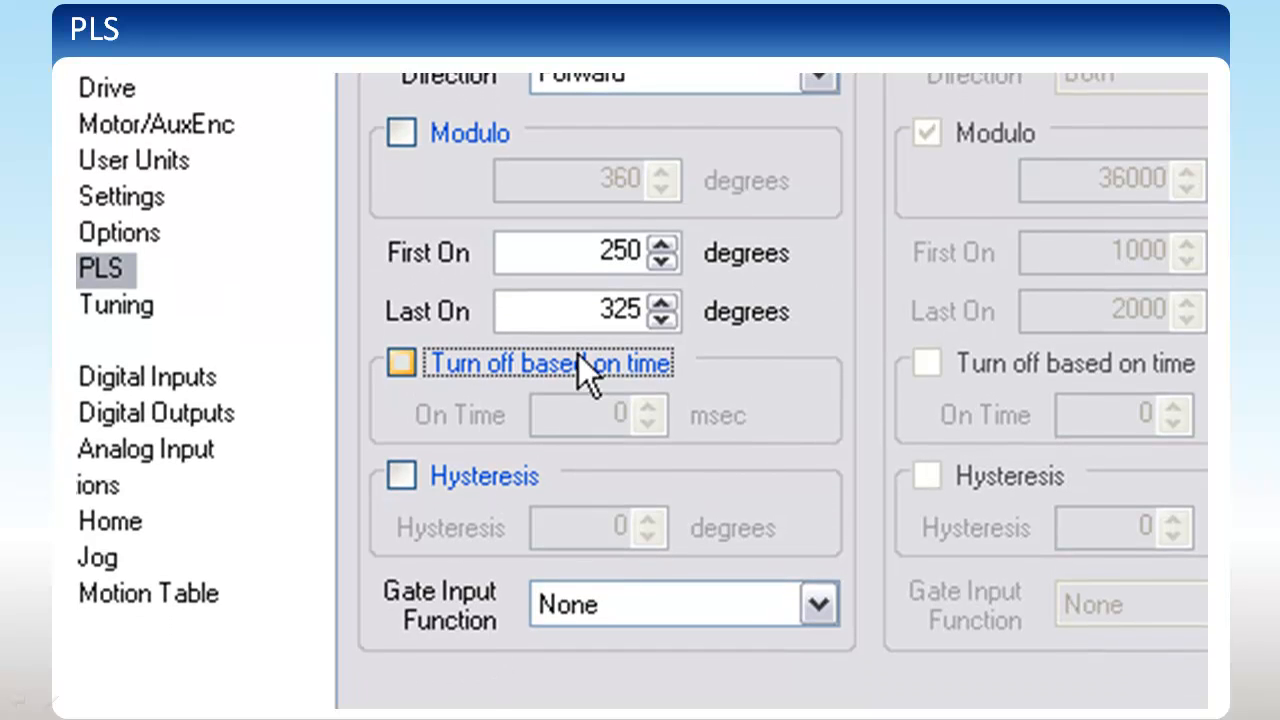
{"action": "left_click", "coordinate": [400, 362]}
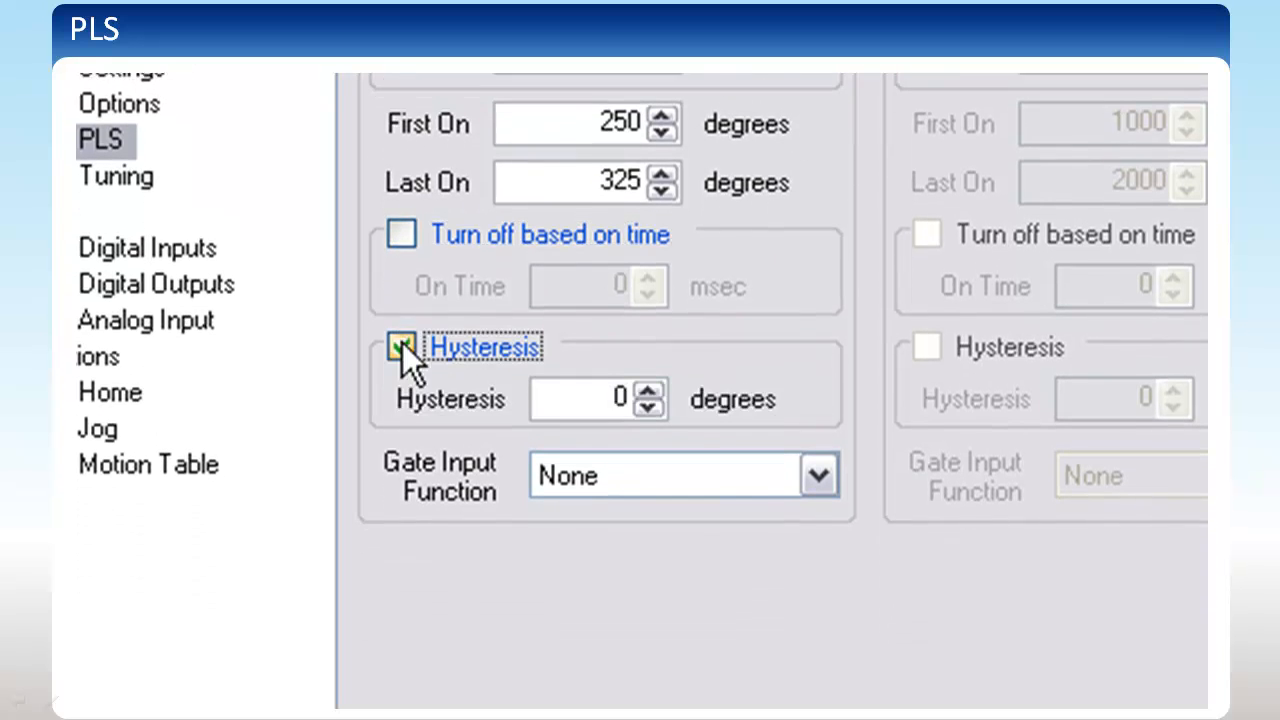
{"action": "left_click", "coordinate": [400, 346]}
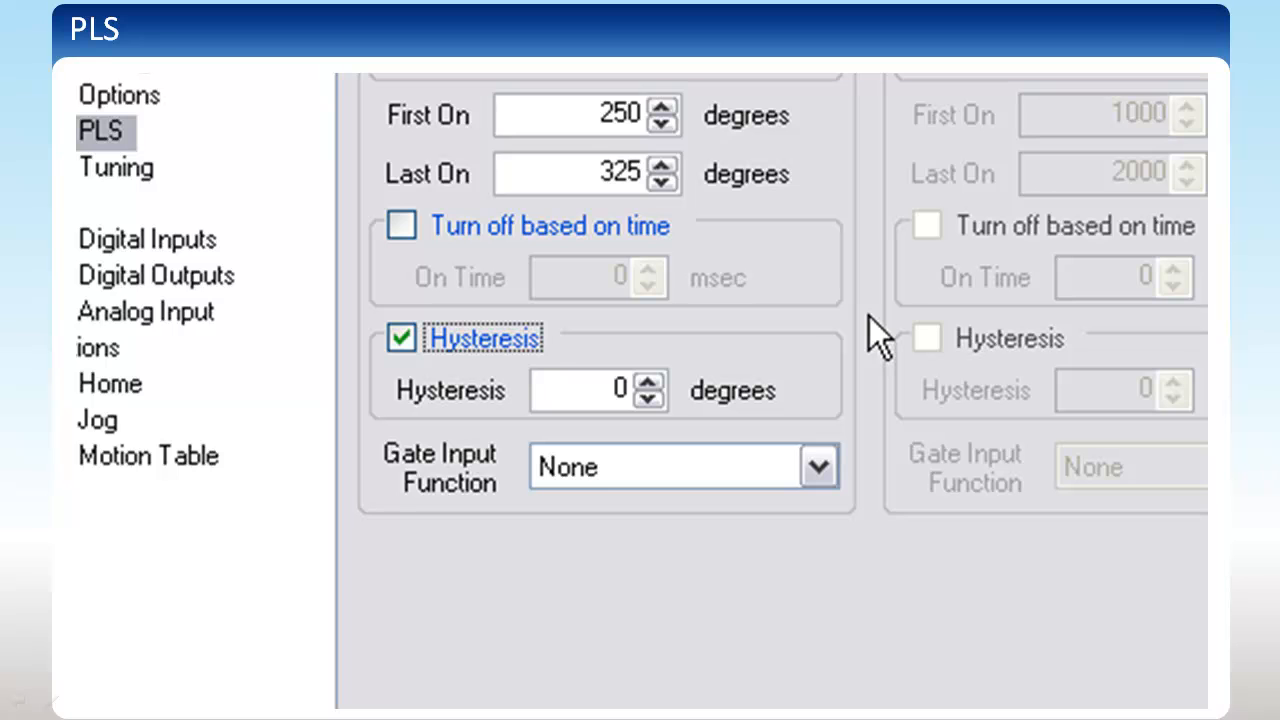
{"action": "left_click", "coordinate": [400, 336]}
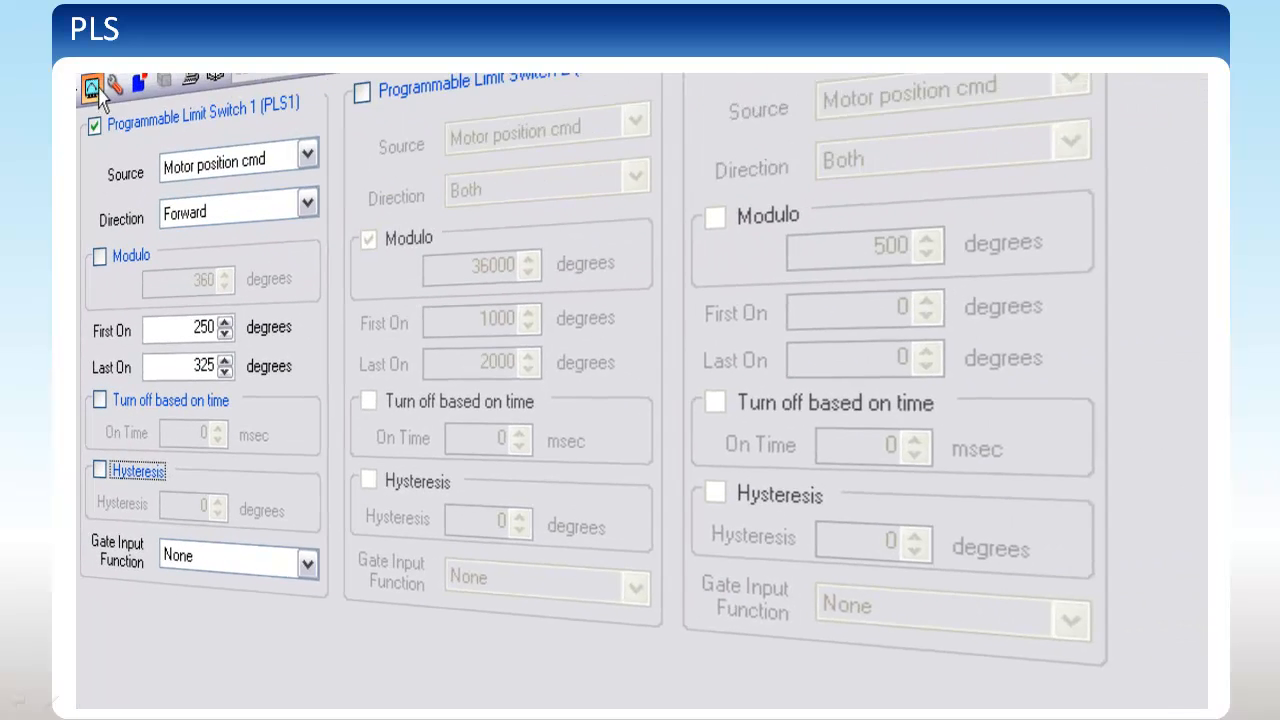
- Capture motor position and PLS1 output on the Scope, pulsing on each forward ramp
{"action": "left_click", "coordinate": [92, 88]}
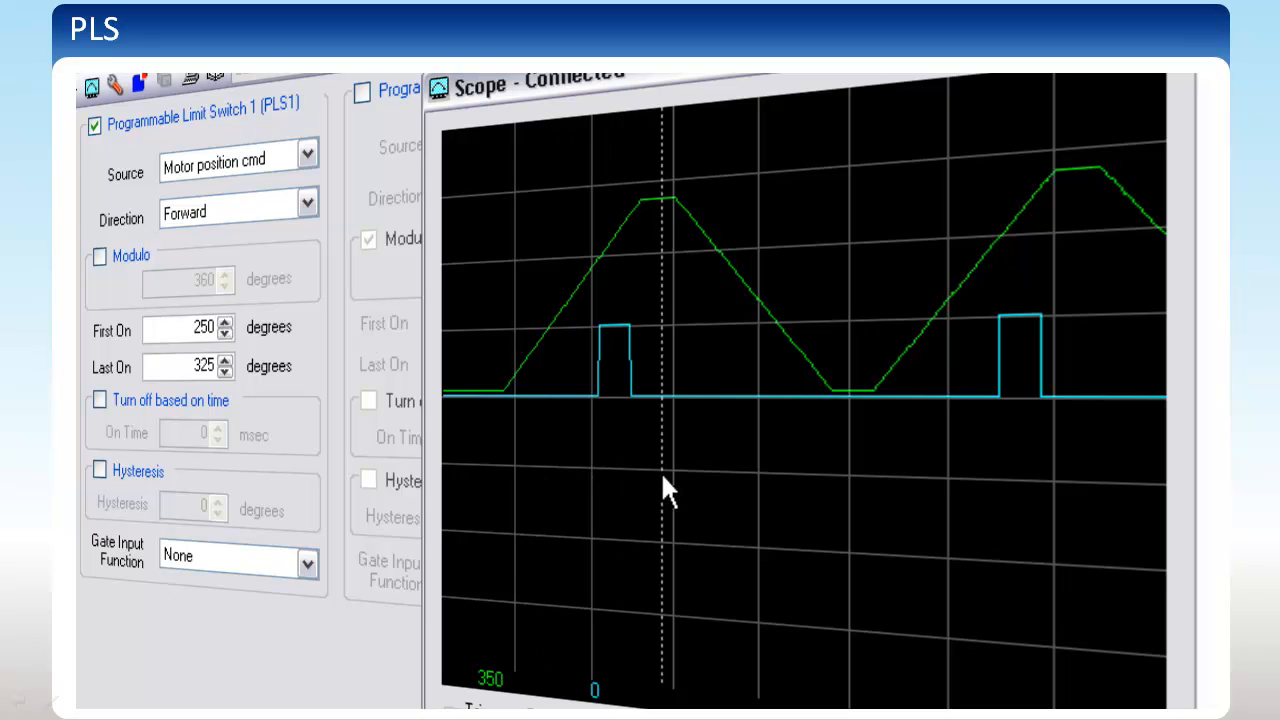
{"action": "mouse_move", "coordinate": [696, 496]}
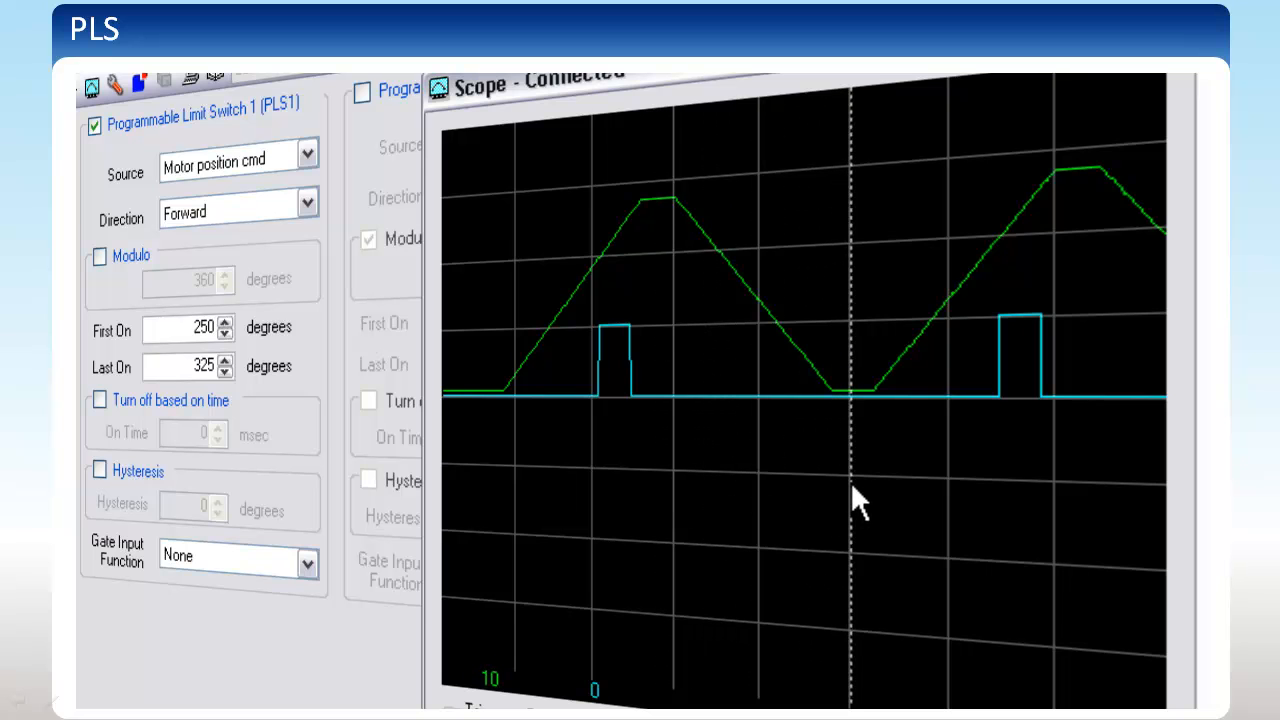
{"action": "mouse_move", "coordinate": [864, 510]}
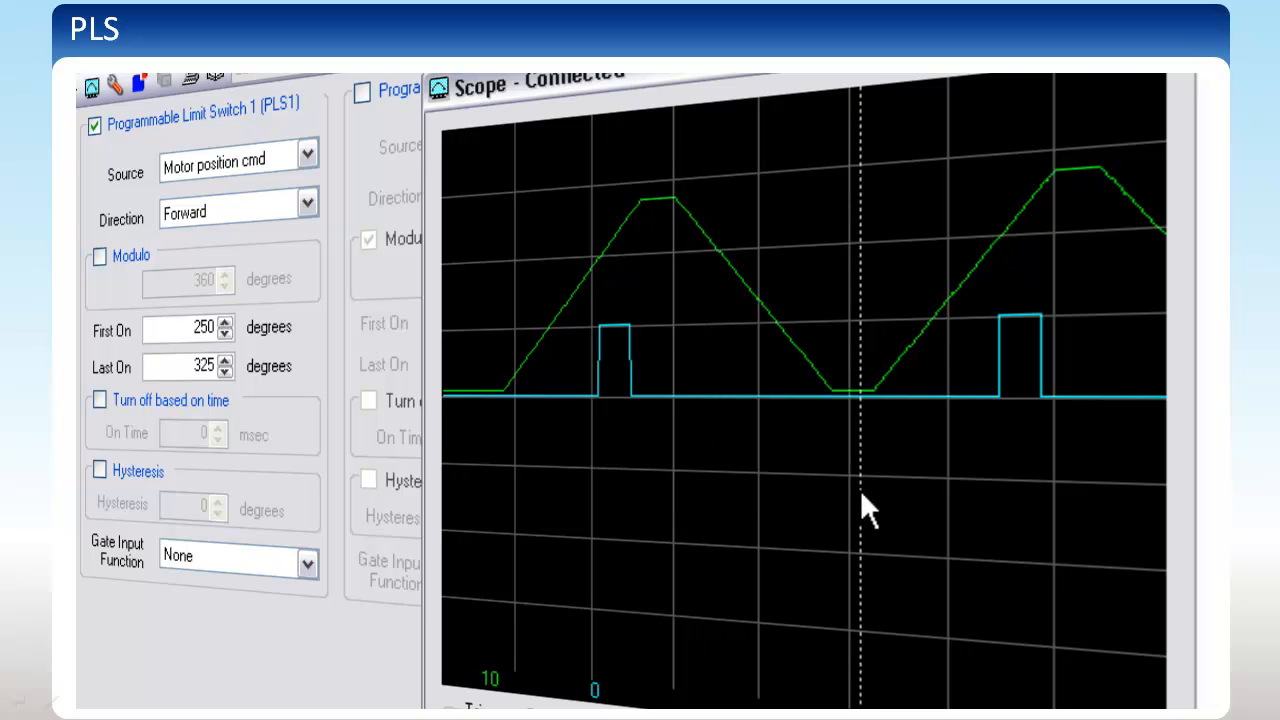
{"action": "mouse_move", "coordinate": [930, 516]}
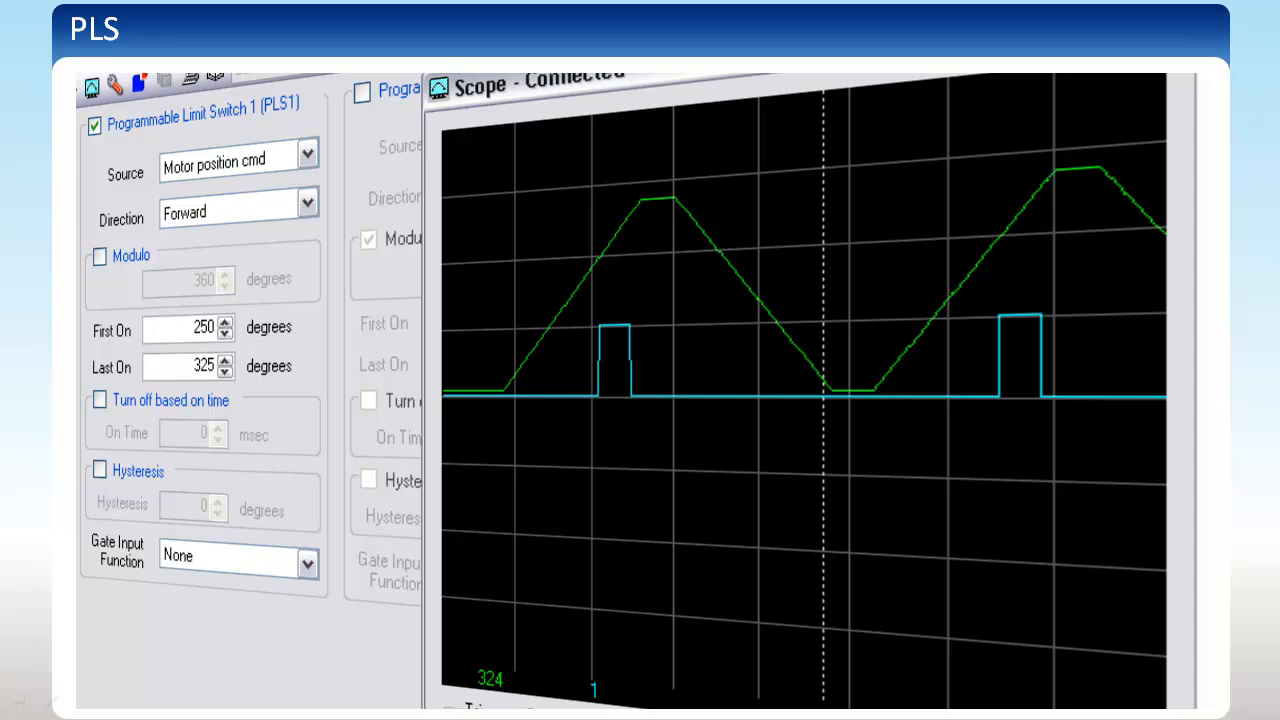
{"action": "mouse_move", "coordinate": [532, 596]}
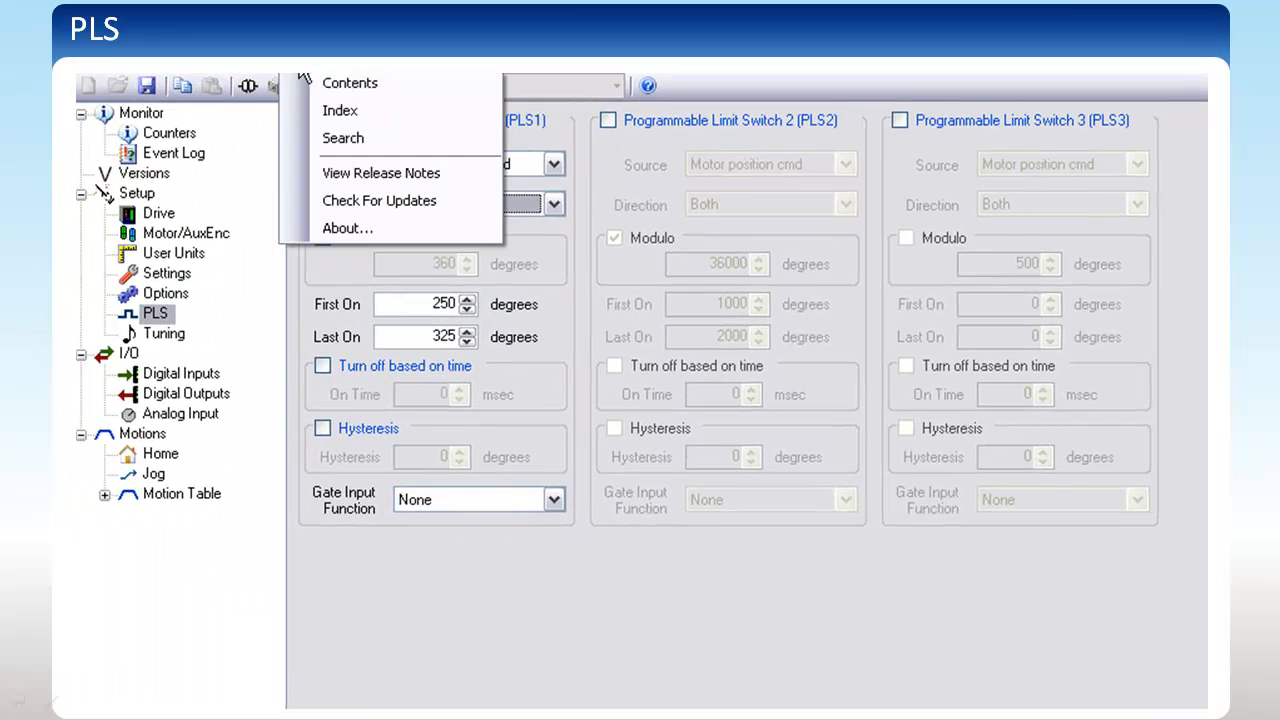
- Show the PLS Timing Diagrams help topic under Reference > Setup and scroll through its cases
{"action": "left_click", "coordinate": [350, 82]}
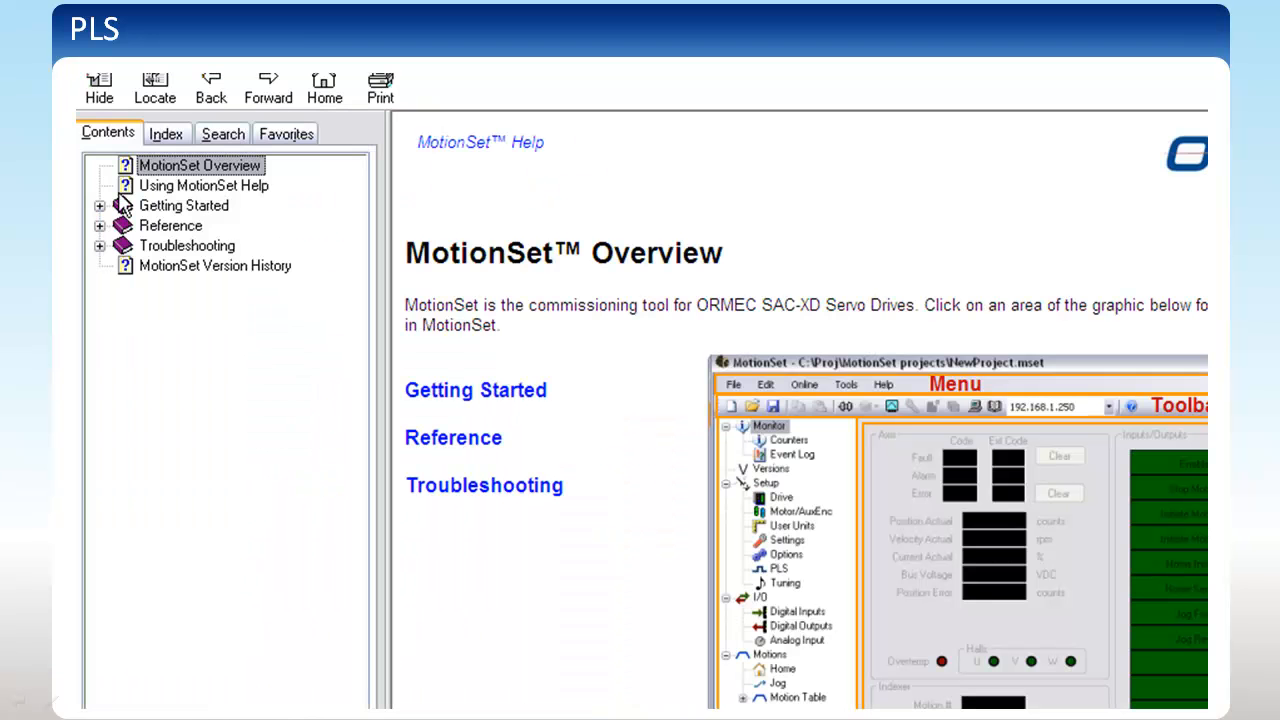
{"action": "left_click", "coordinate": [100, 224]}
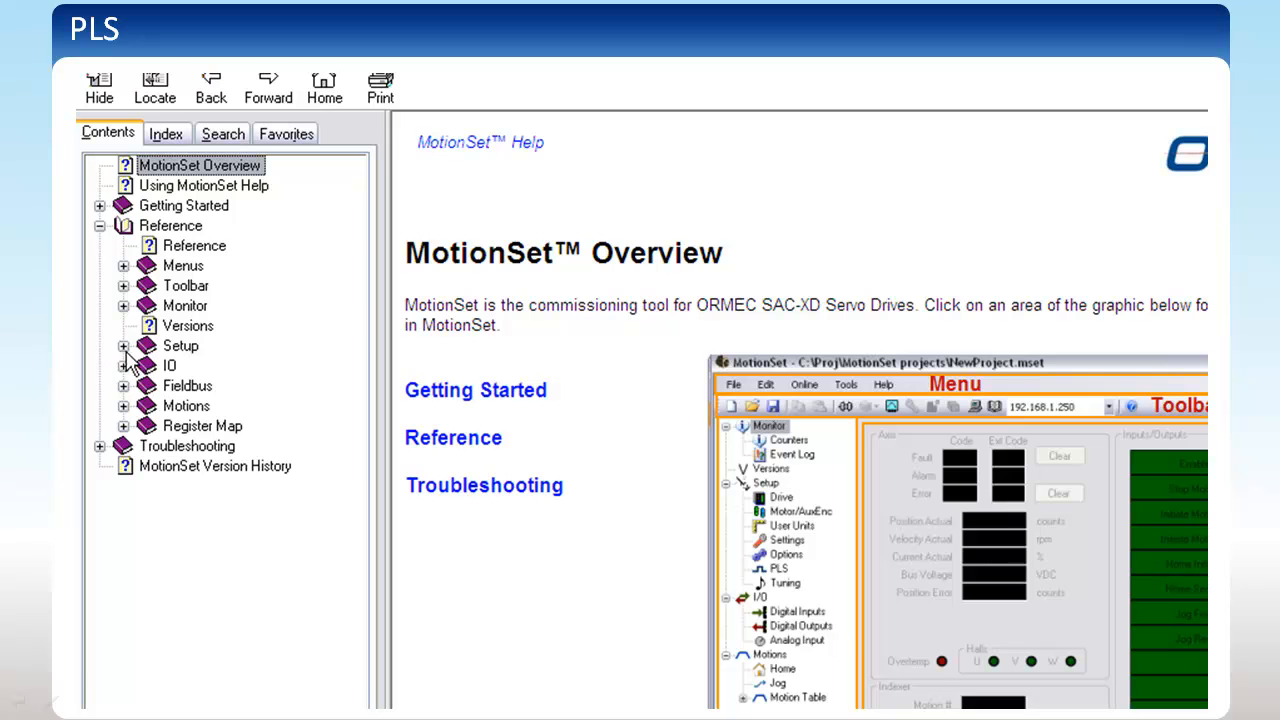
{"action": "left_click", "coordinate": [124, 344]}
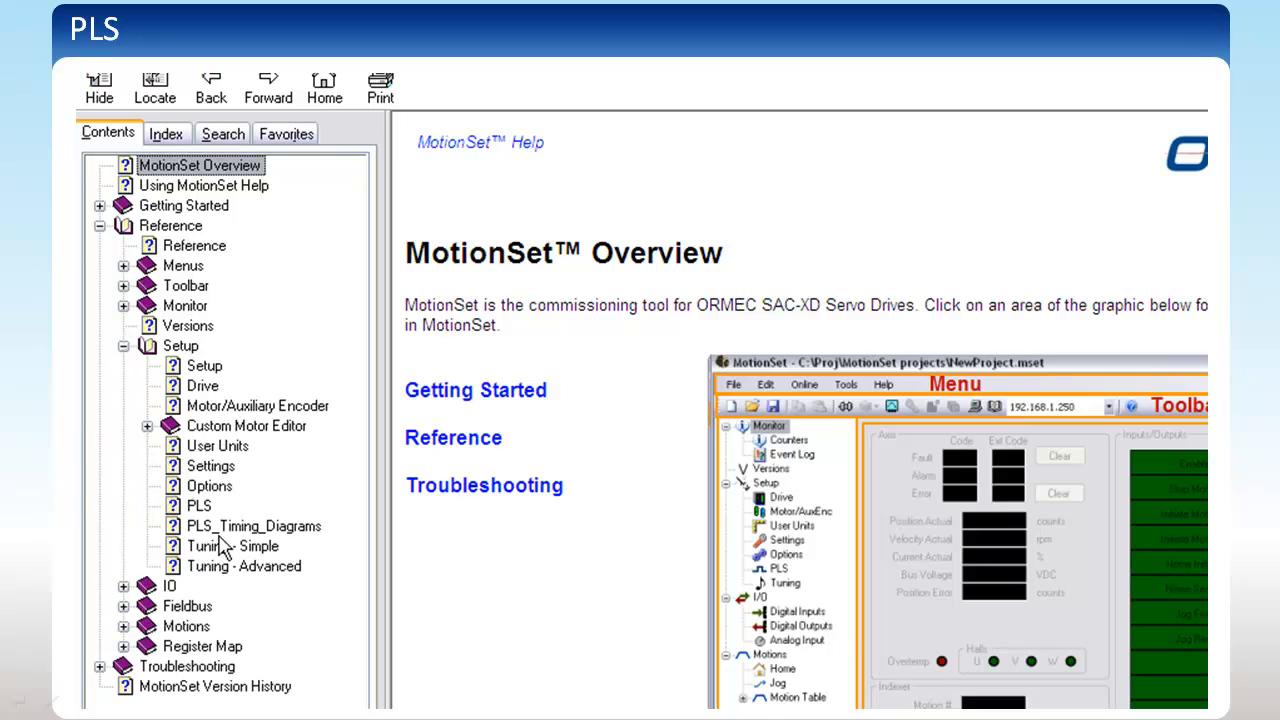
{"action": "left_click", "coordinate": [254, 524]}
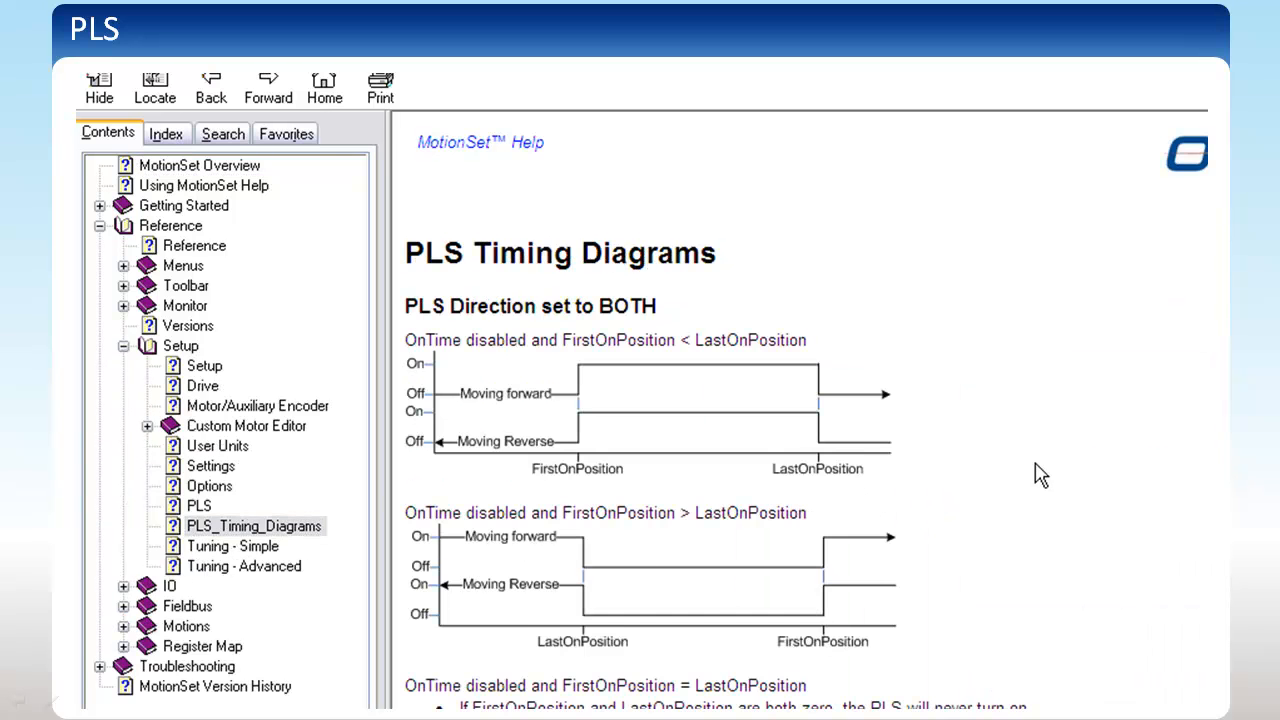
{"action": "scroll", "scroll_direction": "down", "scroll_amount": 3}
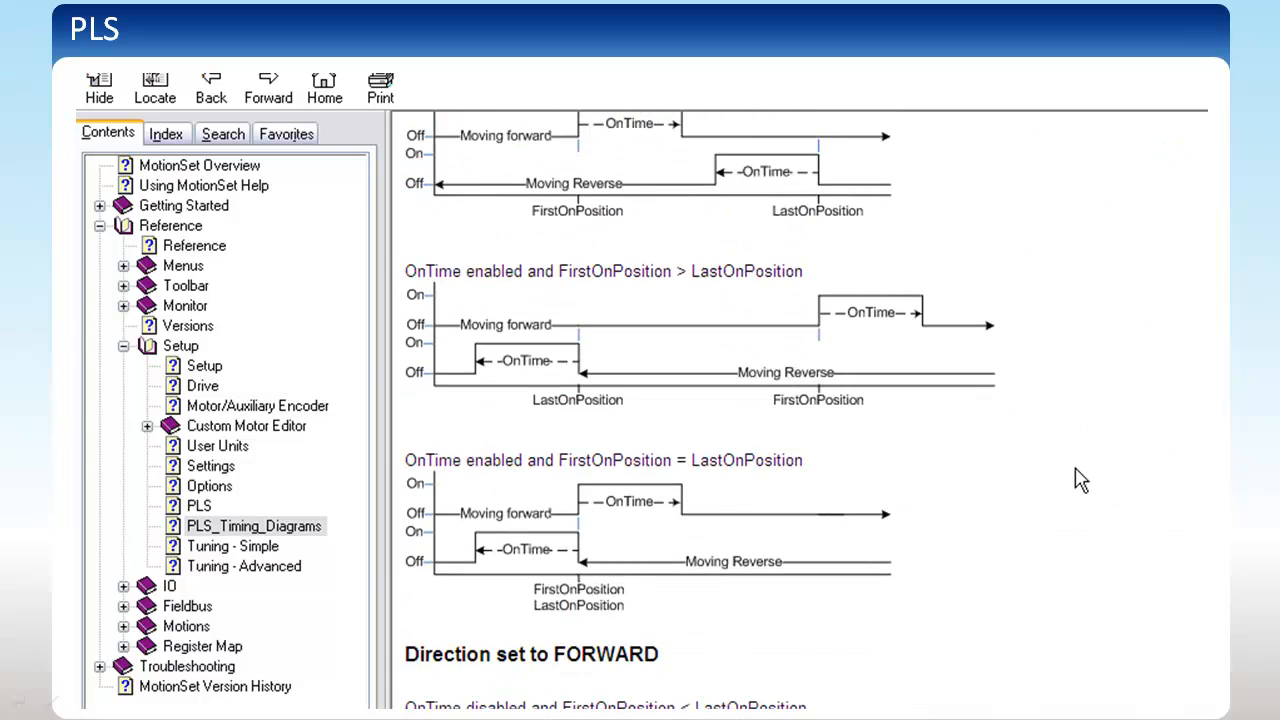